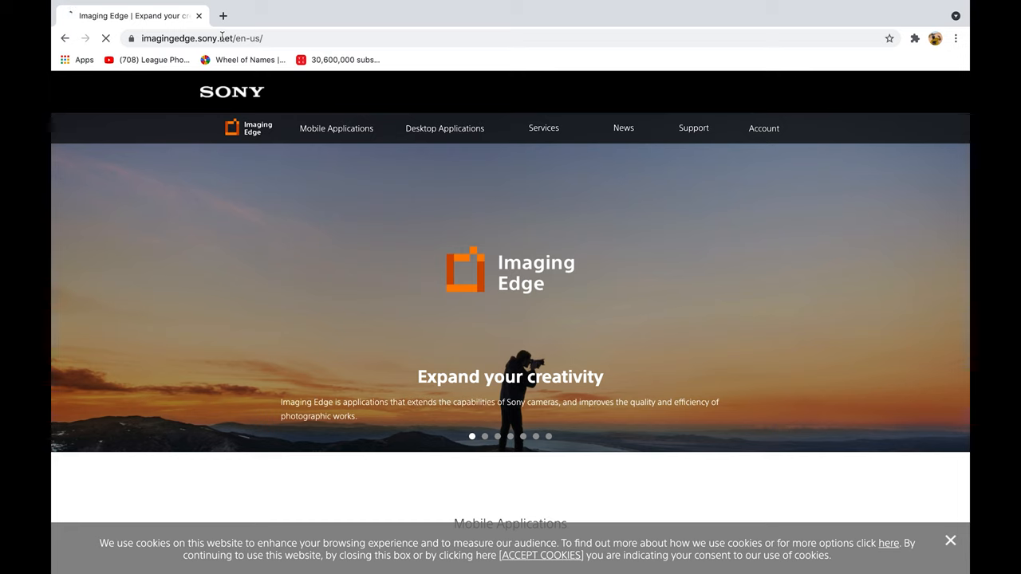
Step: Scroll the Imaging Edge site down to the Desktop Applications download options
scroll(down, 3)
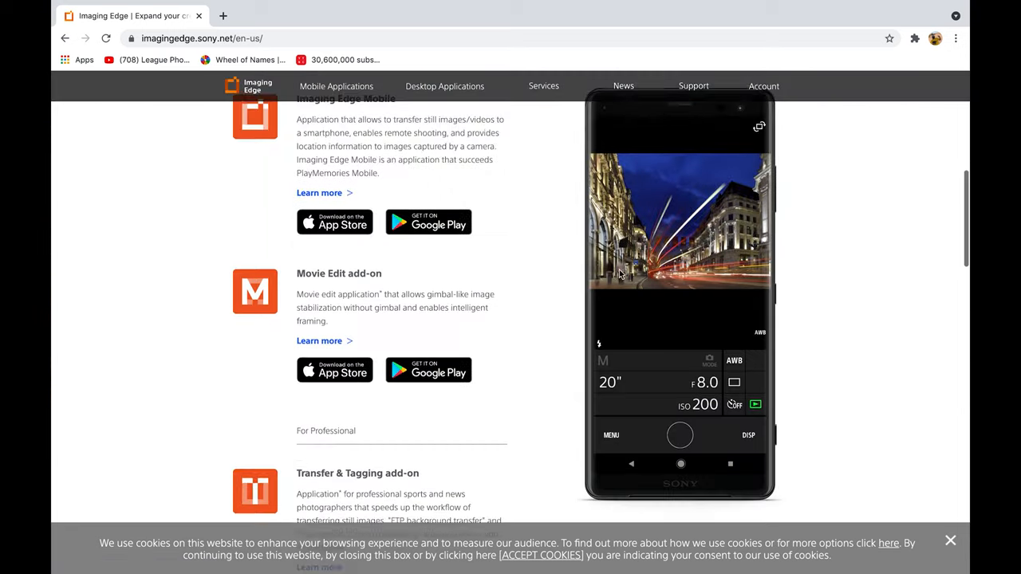
scroll(down, 3)
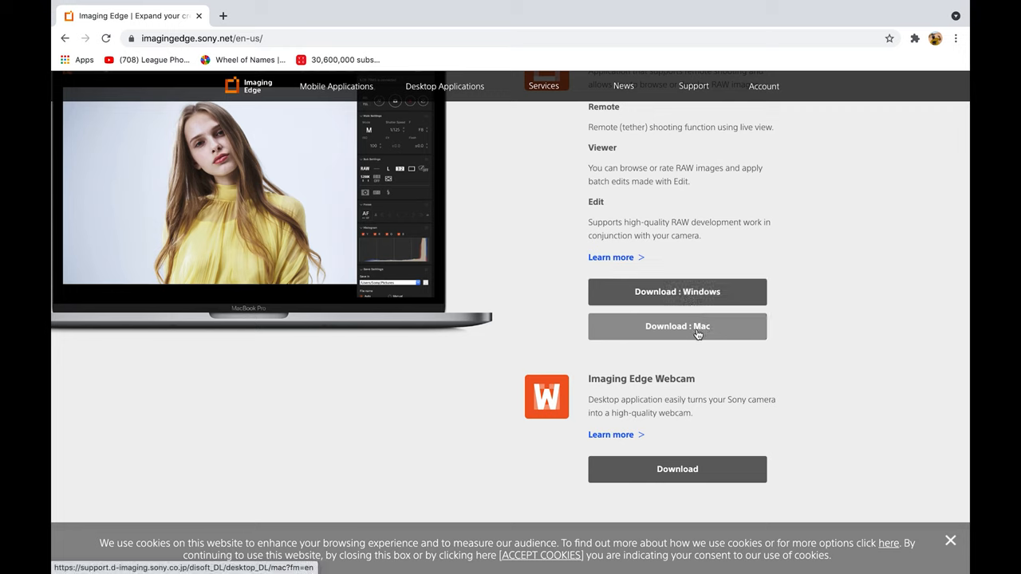
mouse_move(676, 290)
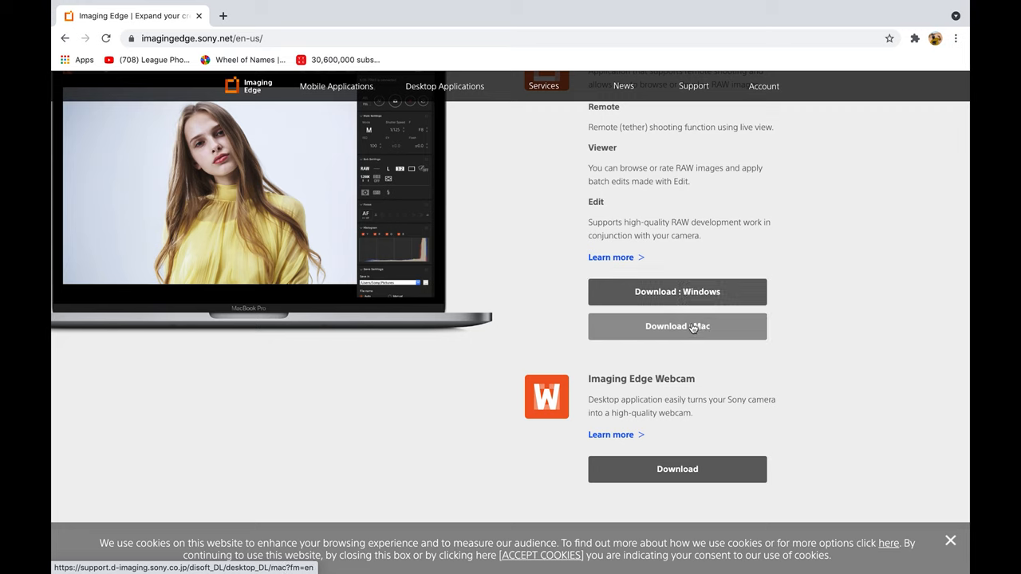
mouse_move(676, 290)
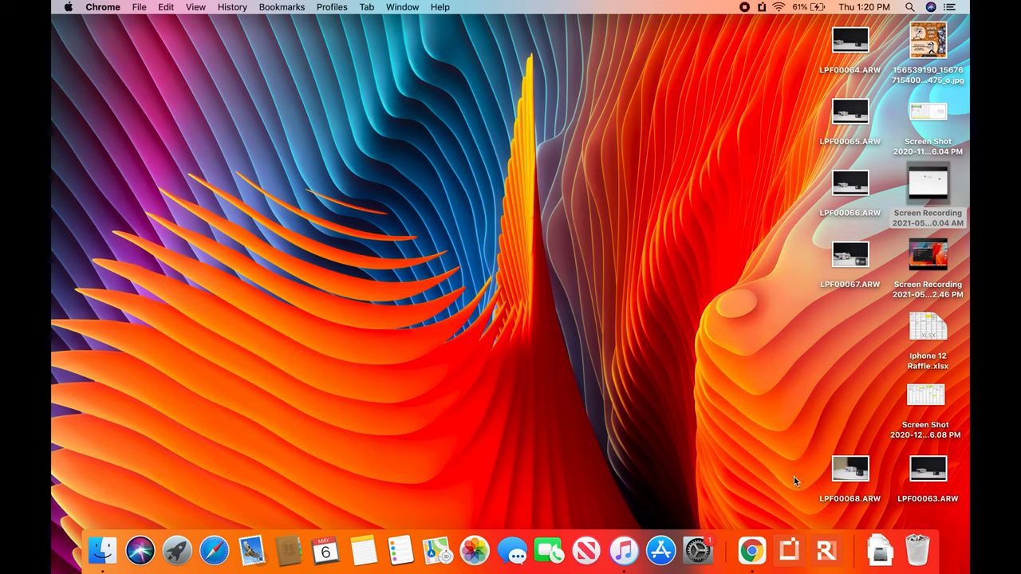
mouse_move(788, 550)
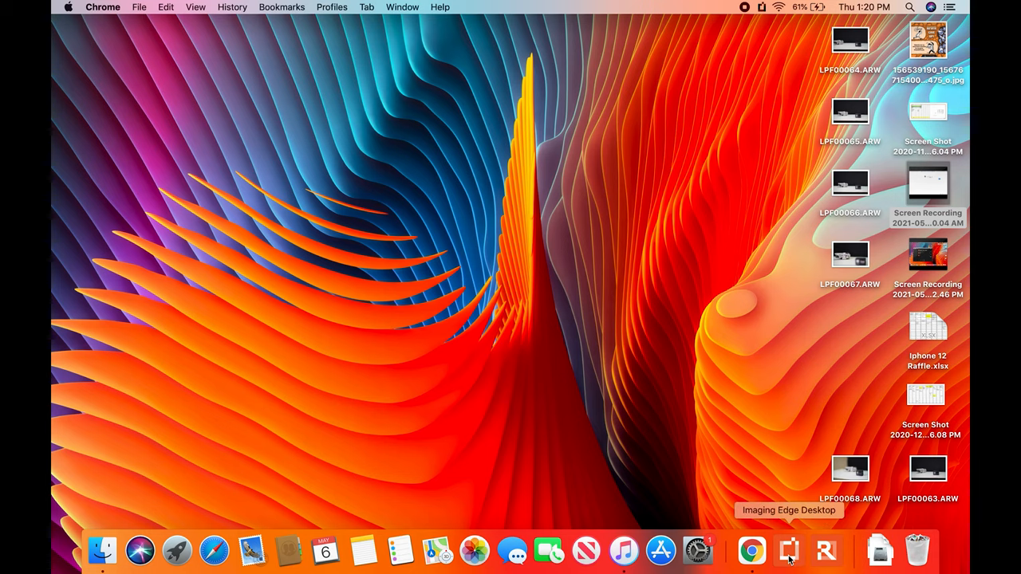
Step: Launch Imaging Edge Desktop from the Dock and start the Remote function
click(788, 550)
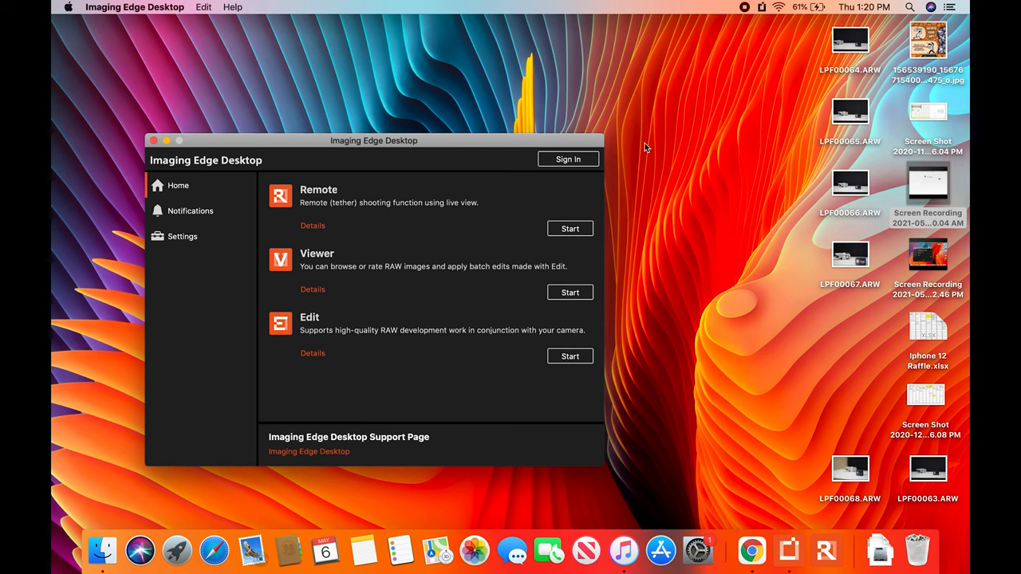
mouse_move(603, 181)
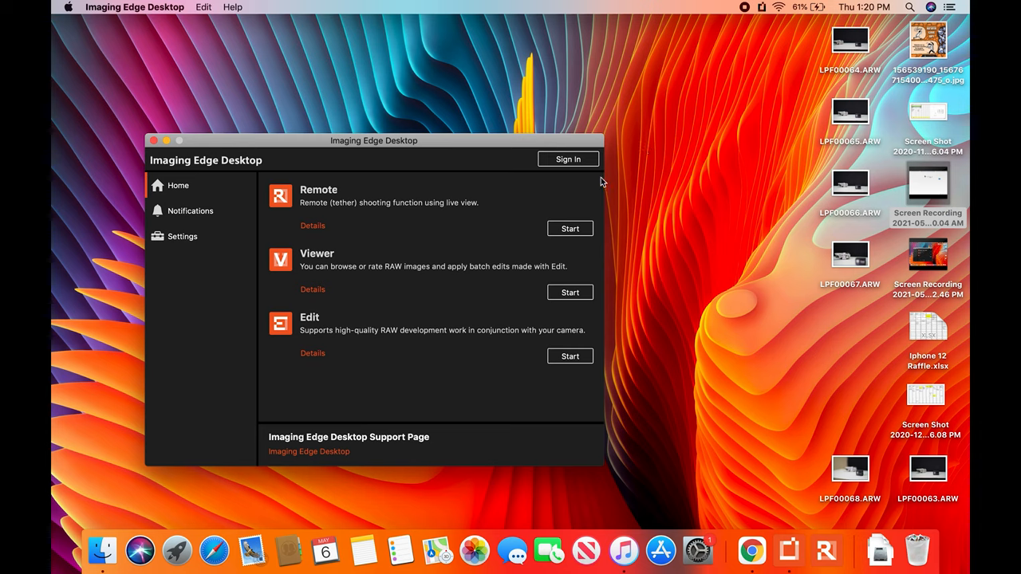
click(570, 230)
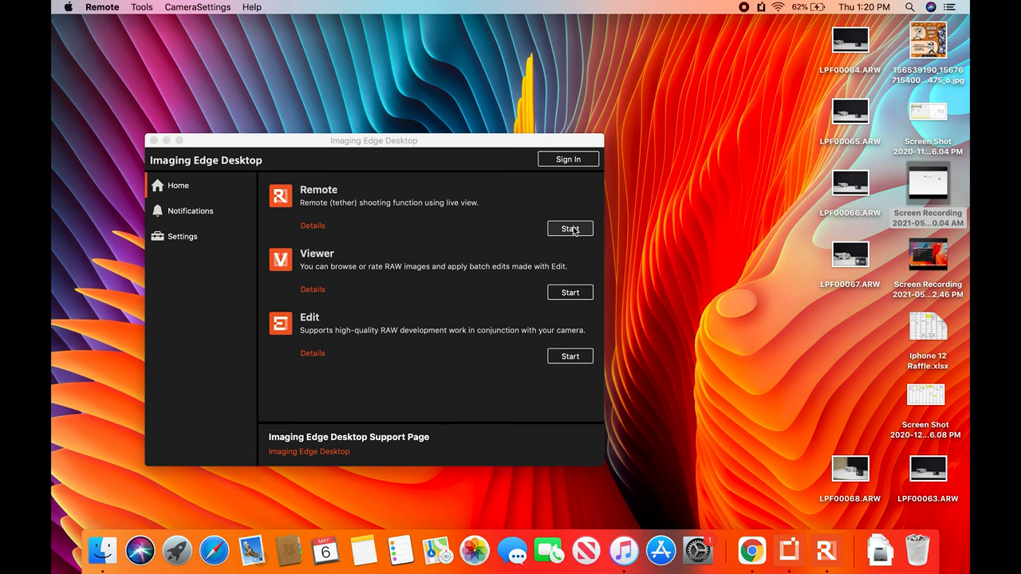
Step: Connect Remote to the ILCE-7M3 camera from the device list over USB
click(570, 230)
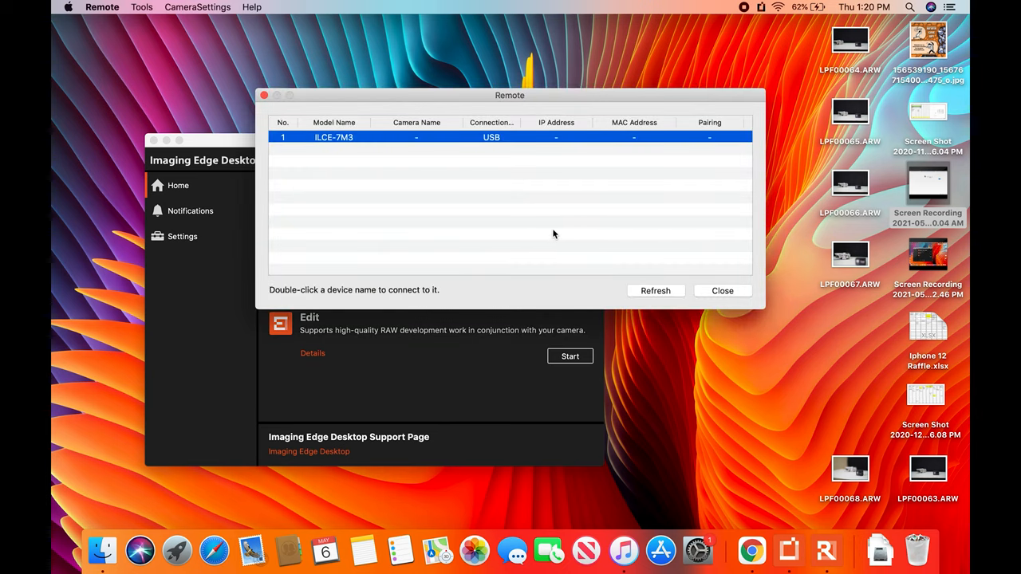
mouse_move(408, 144)
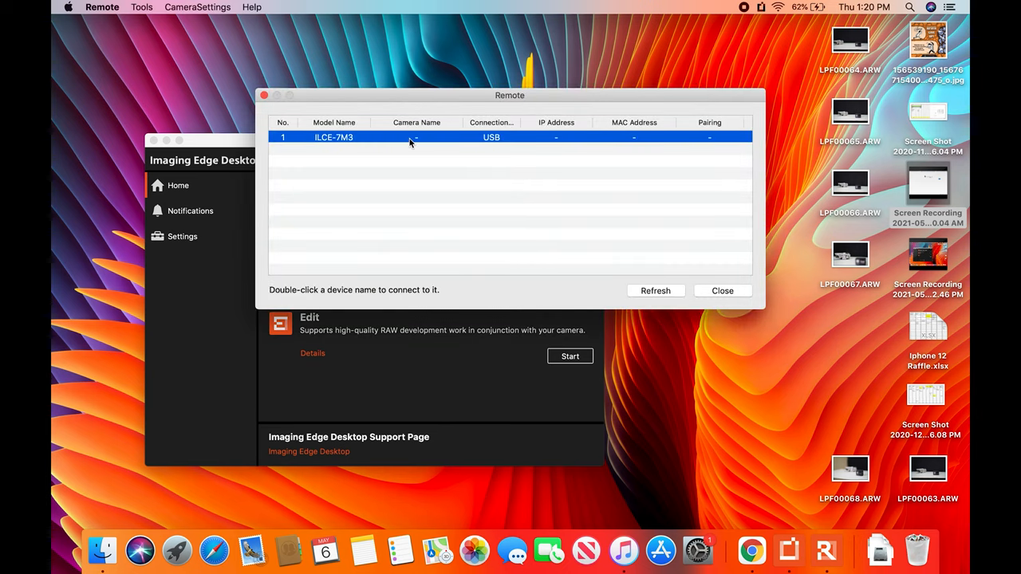
mouse_move(348, 142)
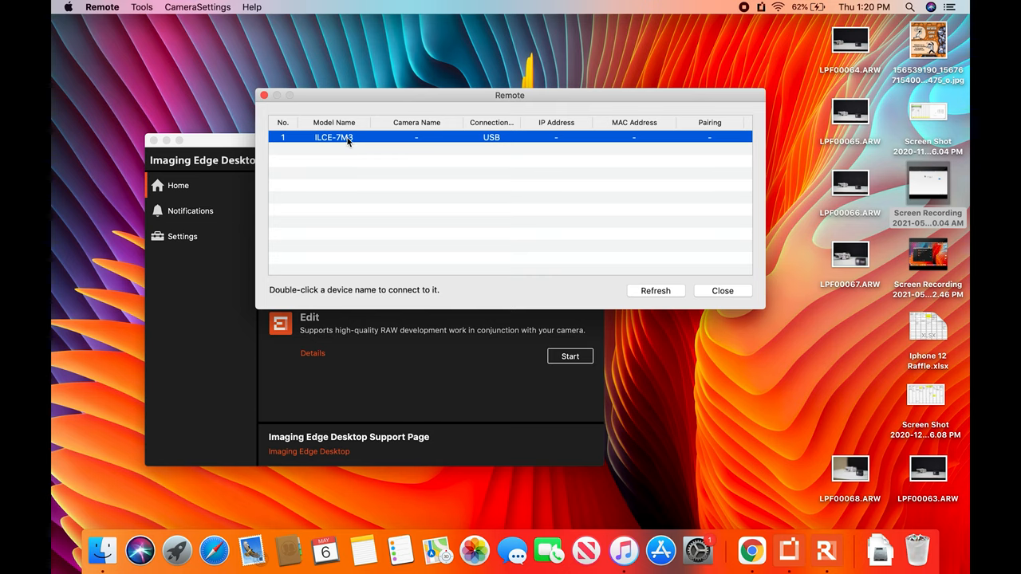
double_click(333, 137)
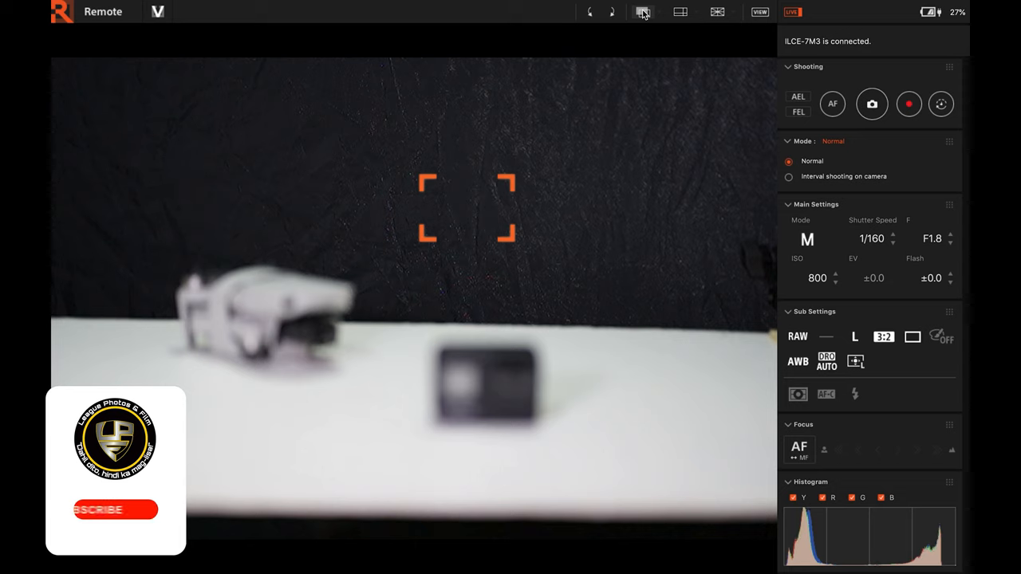
mouse_move(643, 13)
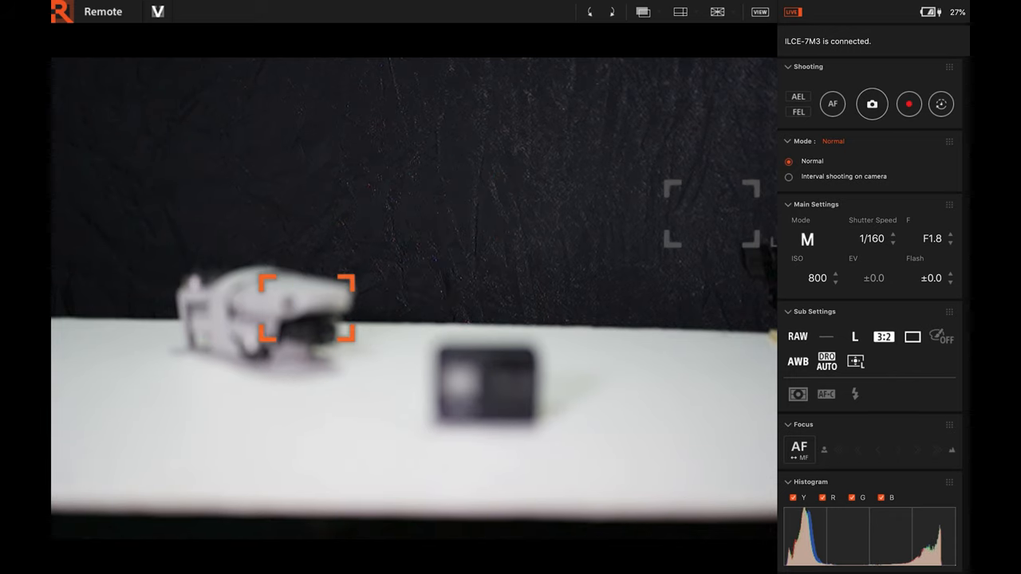
Step: Focus on the drone in live view and capture a shot that transfers to the computer
click(833, 104)
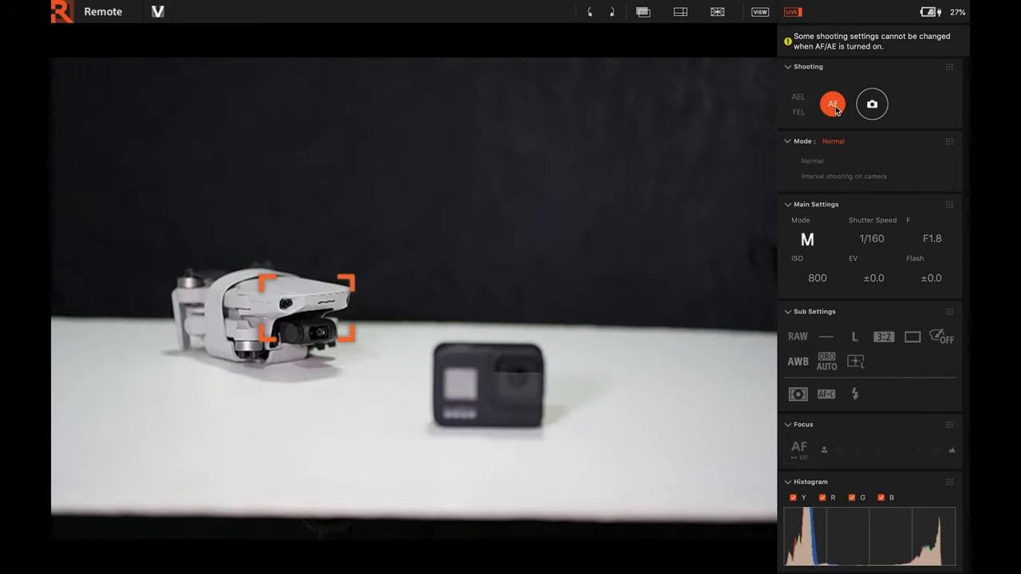
click(833, 104)
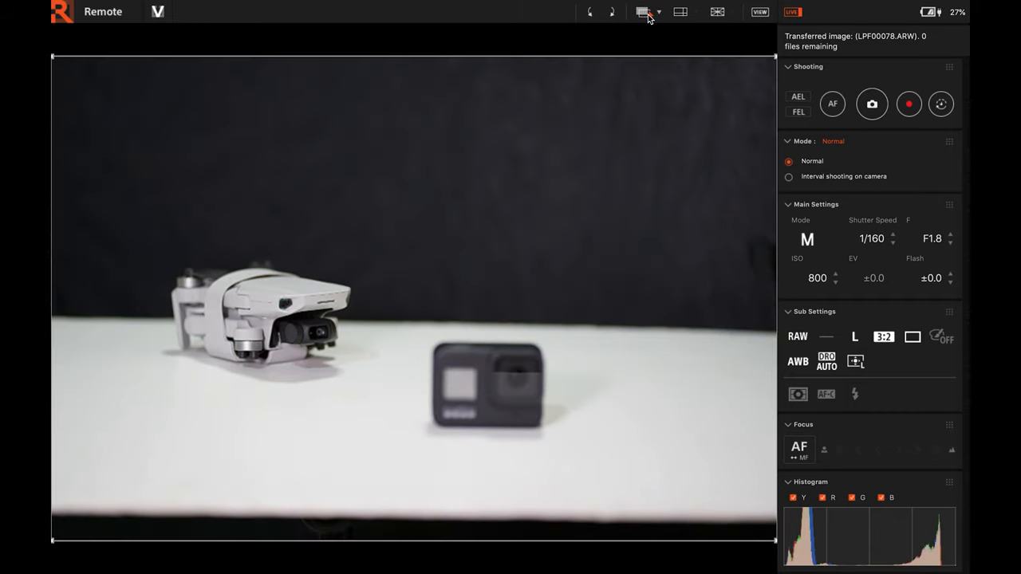
Step: Overlay shot LPF00077 at 50% transparency on live view and take another photo
click(643, 13)
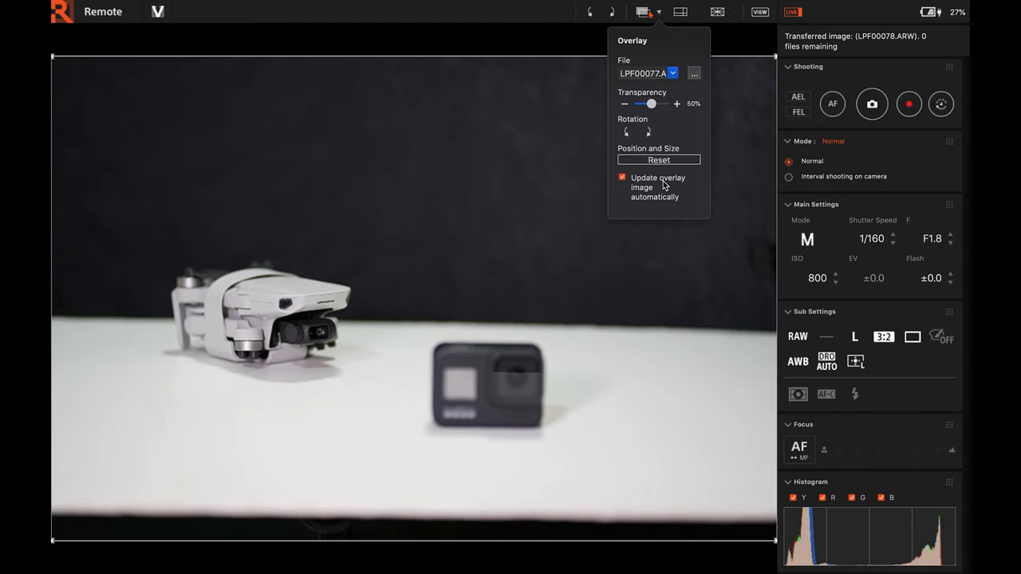
mouse_move(556, 38)
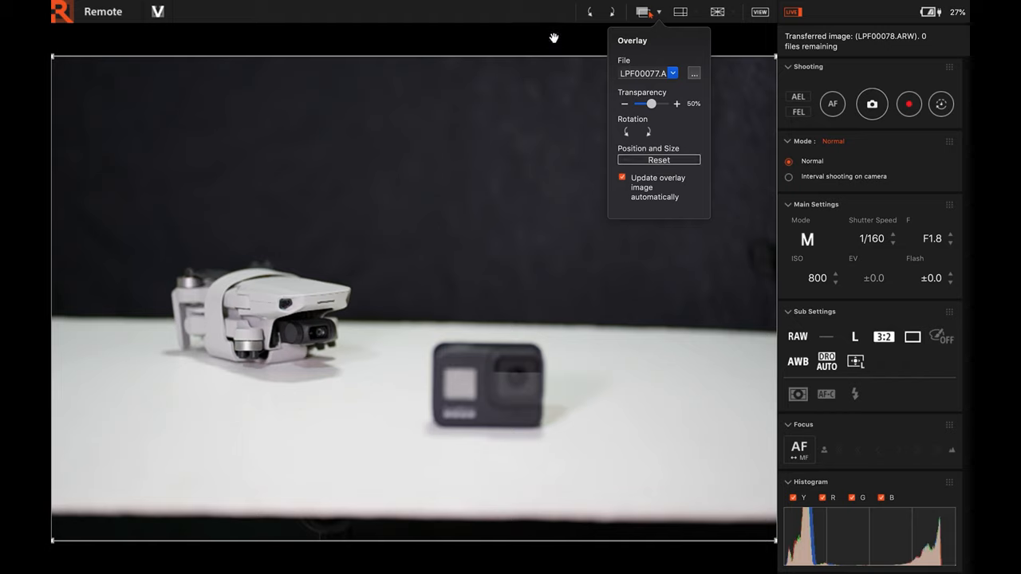
click(643, 11)
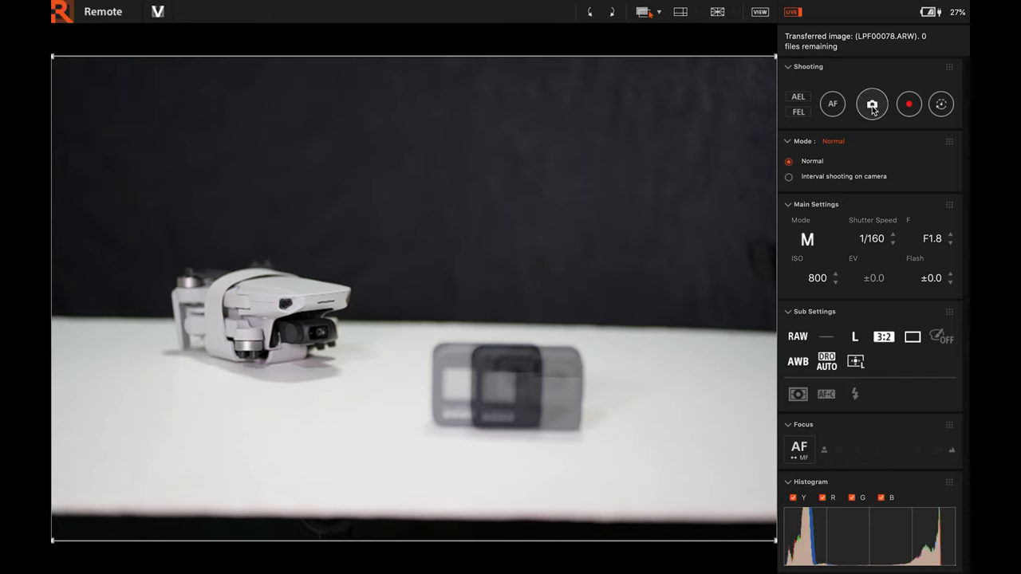
click(871, 104)
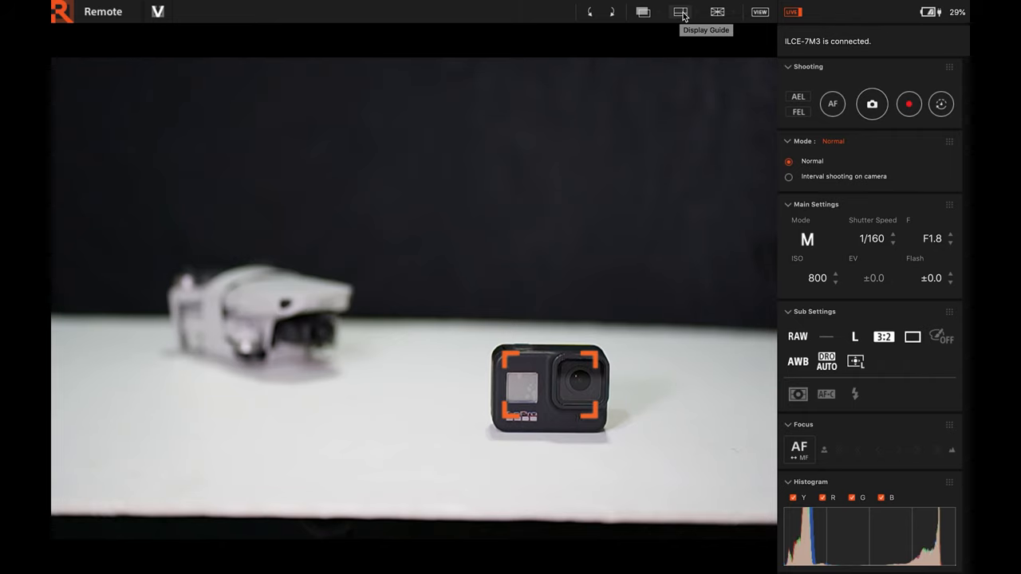
click(679, 13)
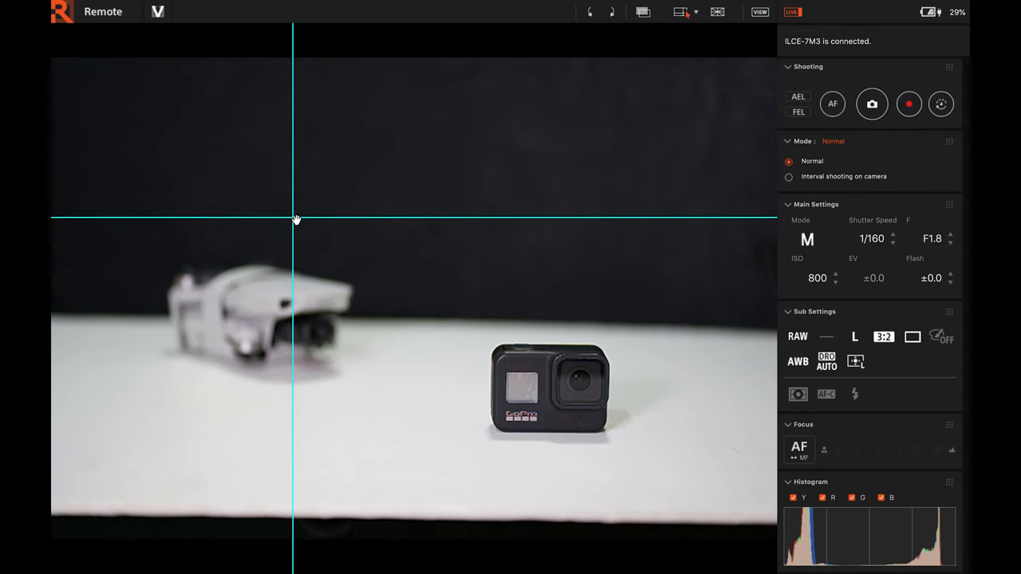
drag(295, 217, 290, 307)
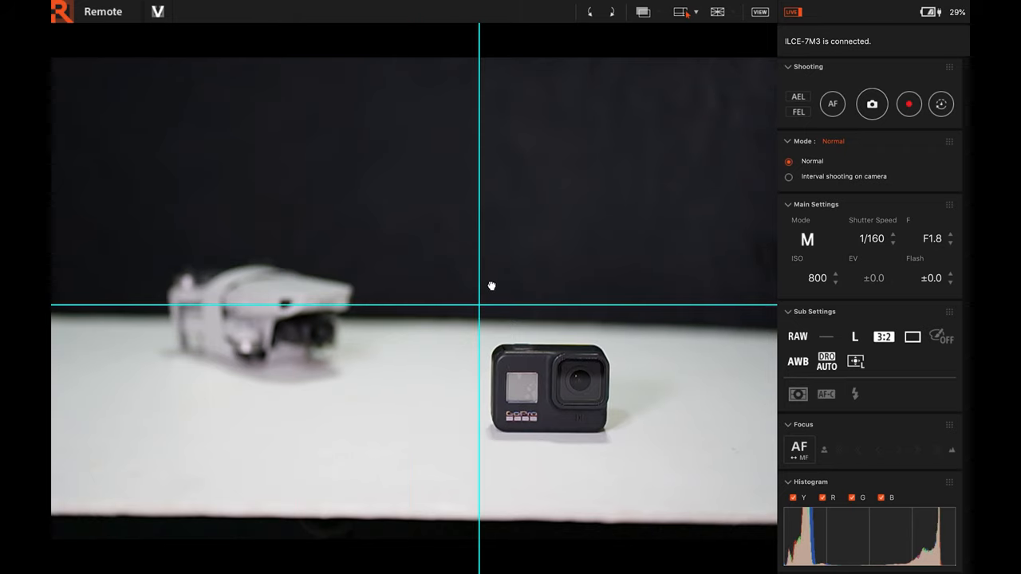
click(716, 11)
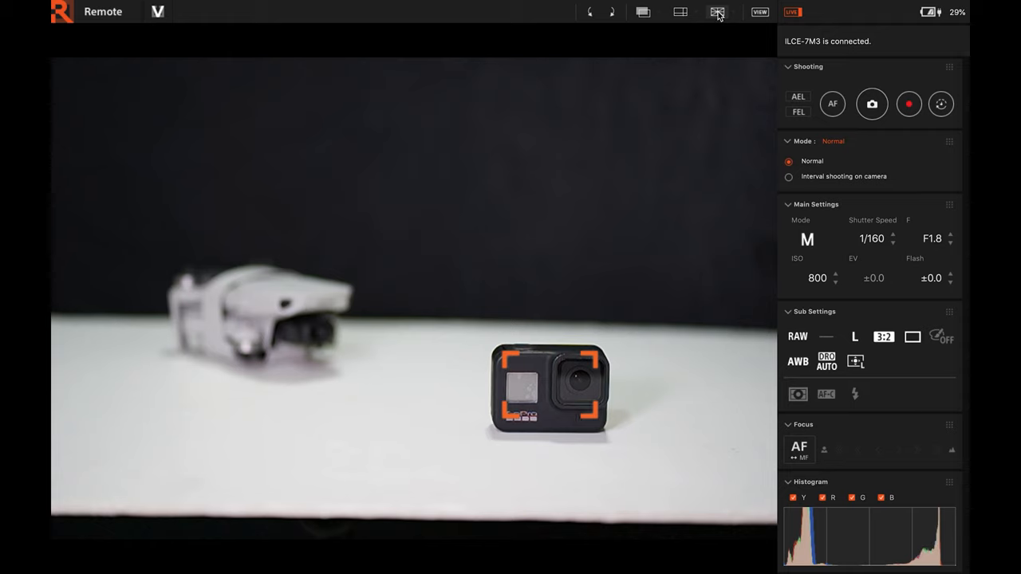
Step: Show a composition grid on live view and try Loose Grid and 3x3 patterns
click(716, 13)
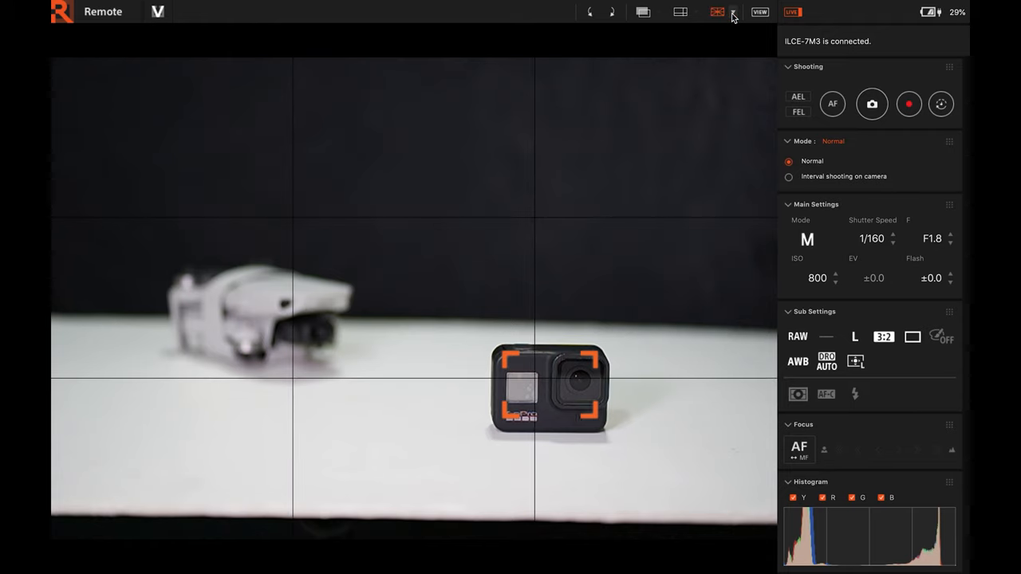
click(732, 13)
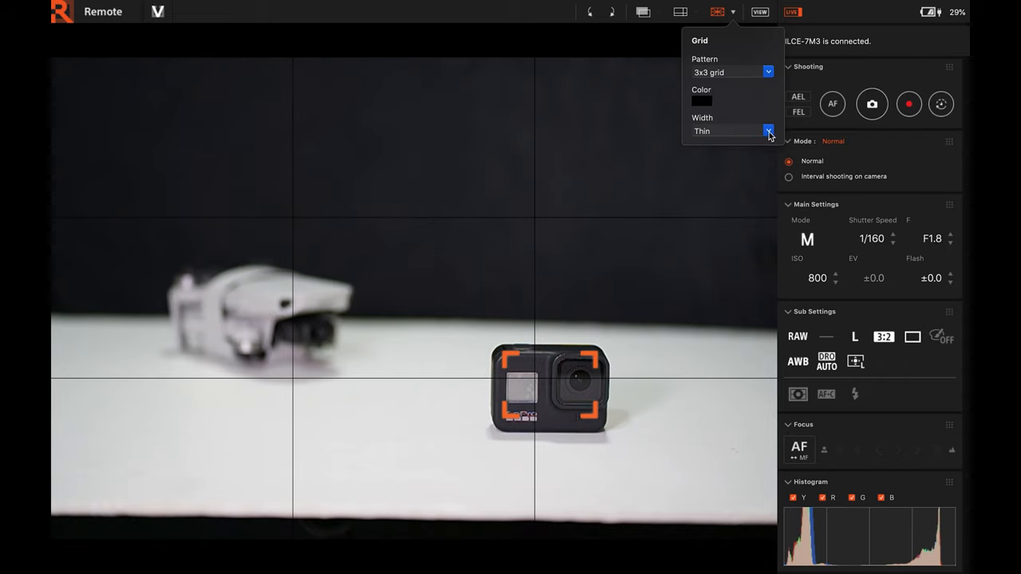
click(730, 131)
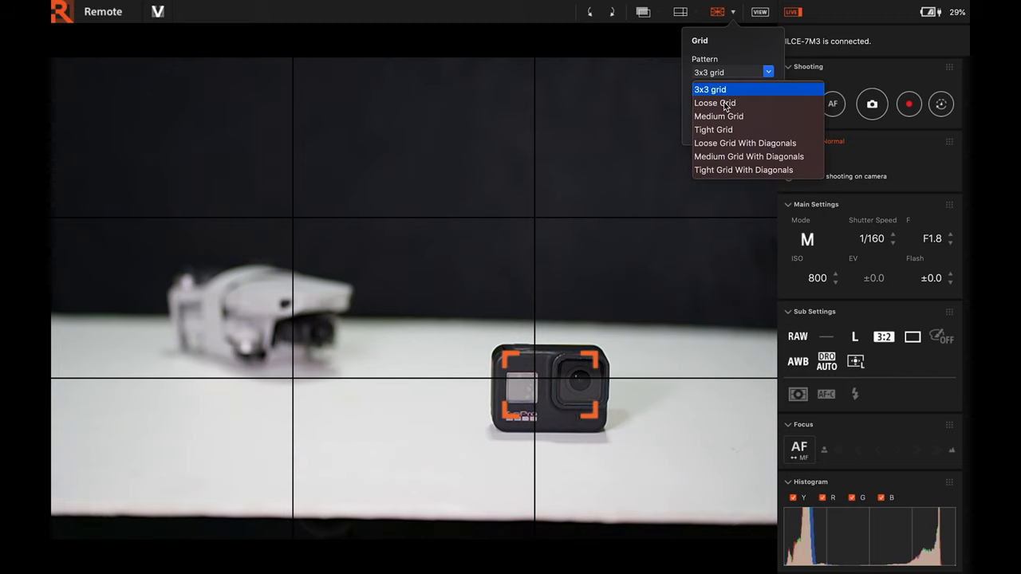
click(715, 102)
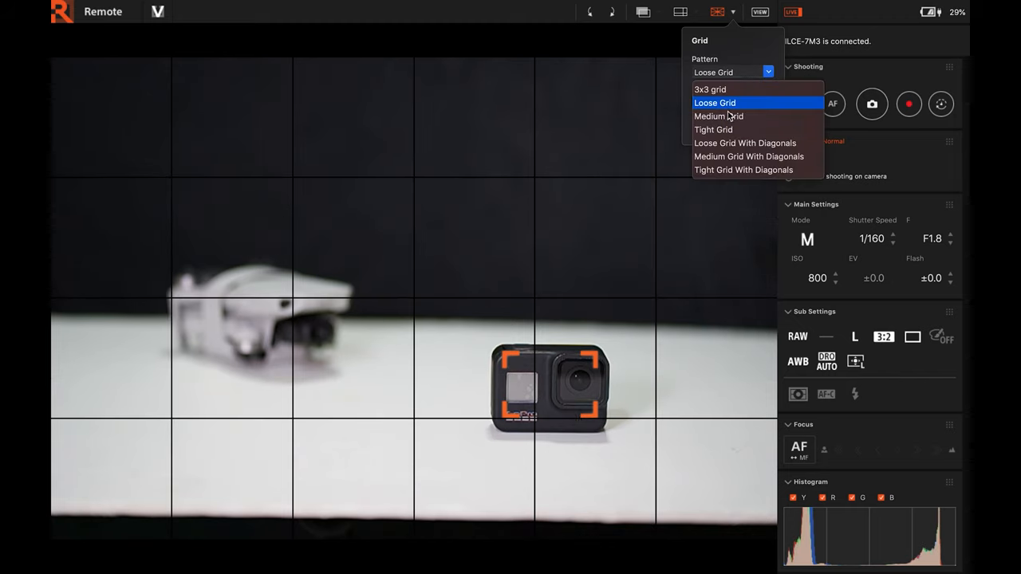
click(718, 115)
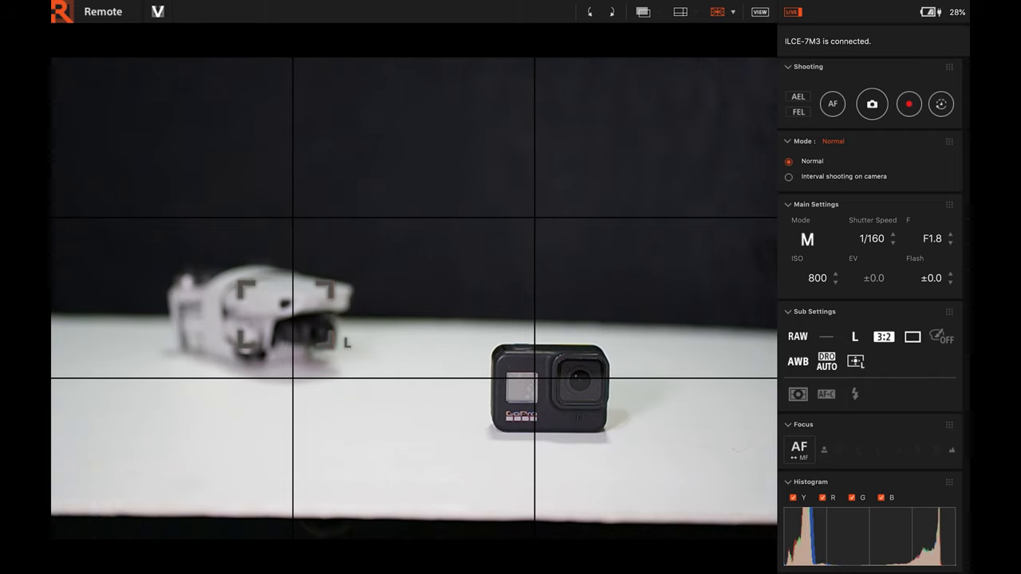
Step: Autofocus on the drone and uncheck Display preview in Viewer in Remote's Preview settings
click(833, 104)
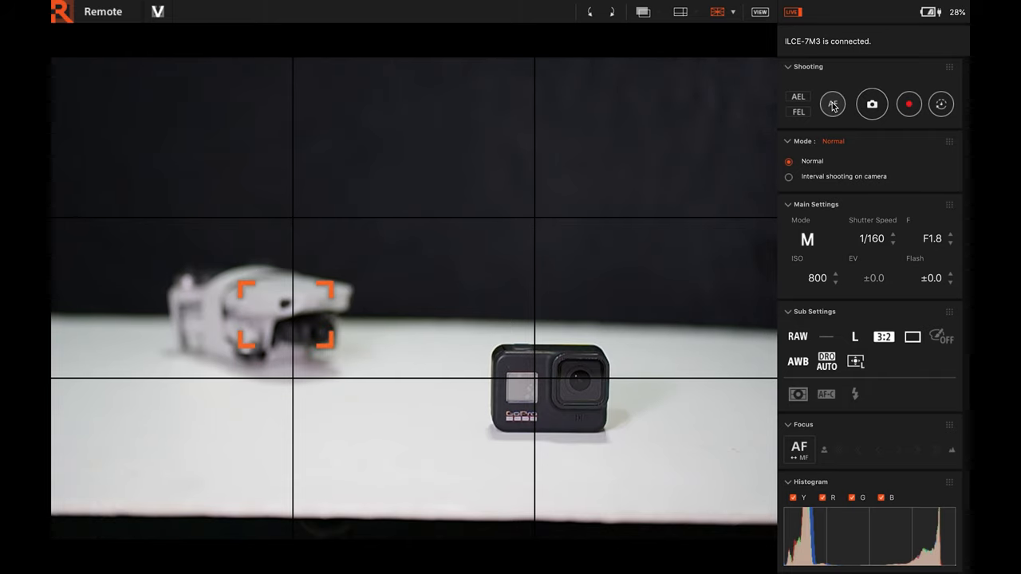
click(832, 104)
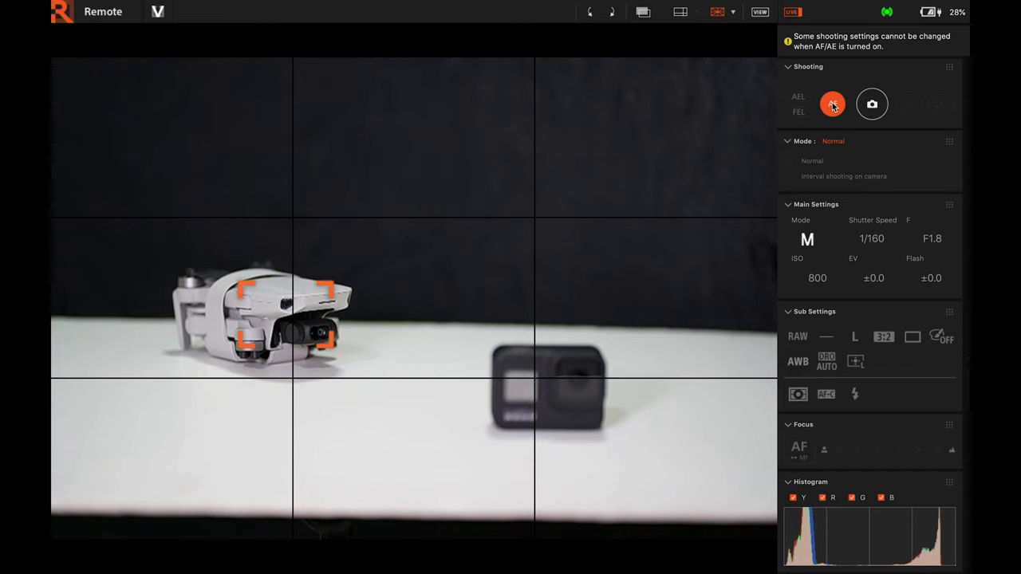
click(833, 104)
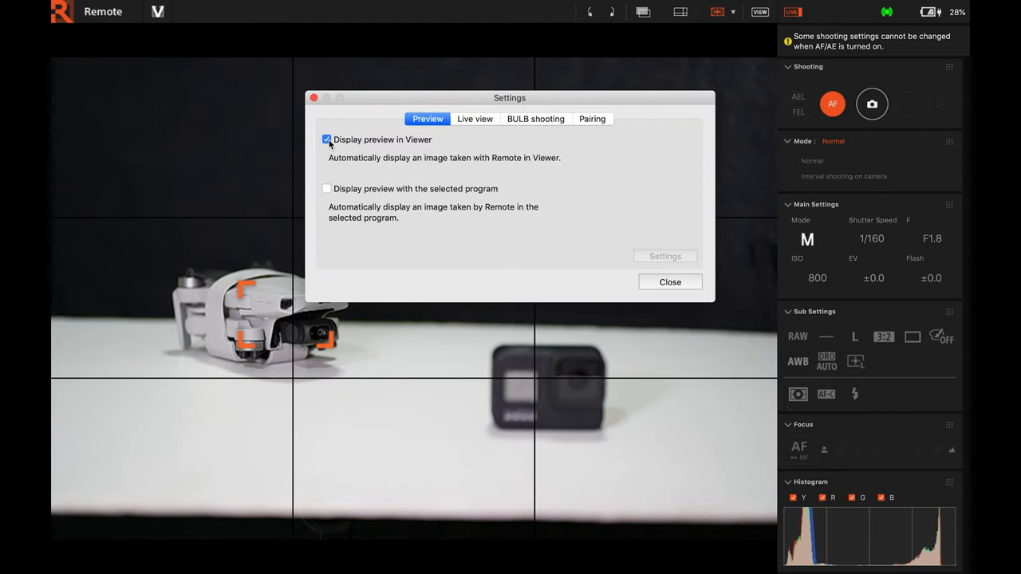
click(327, 140)
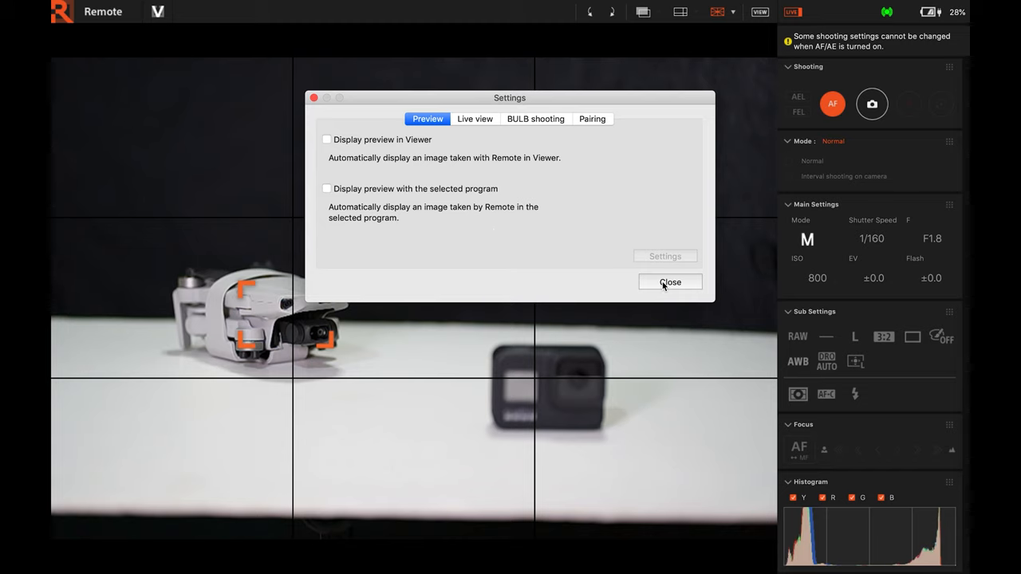
click(670, 281)
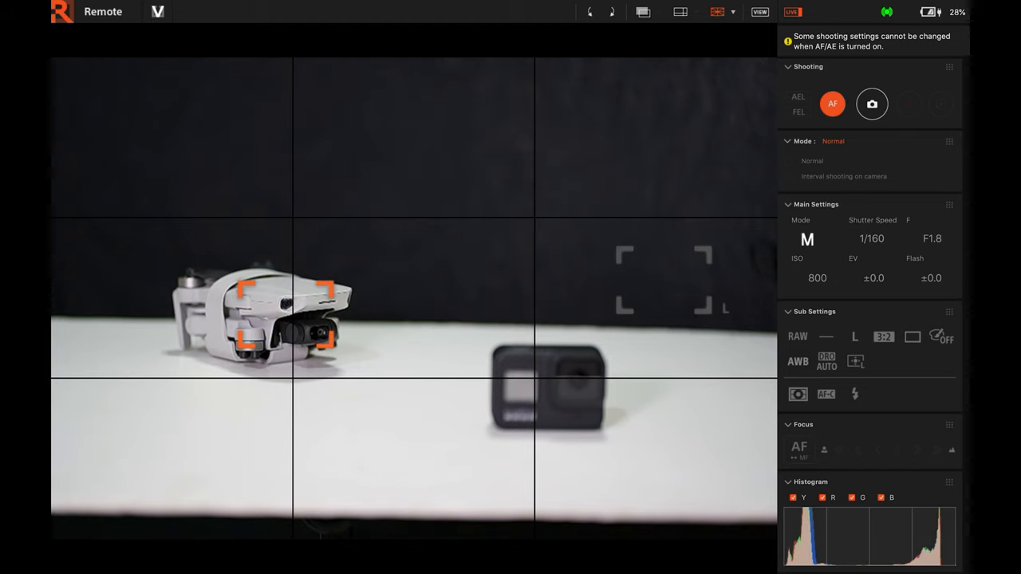
Step: Lock focus on the black action camera and capture a shot of the scene
click(832, 104)
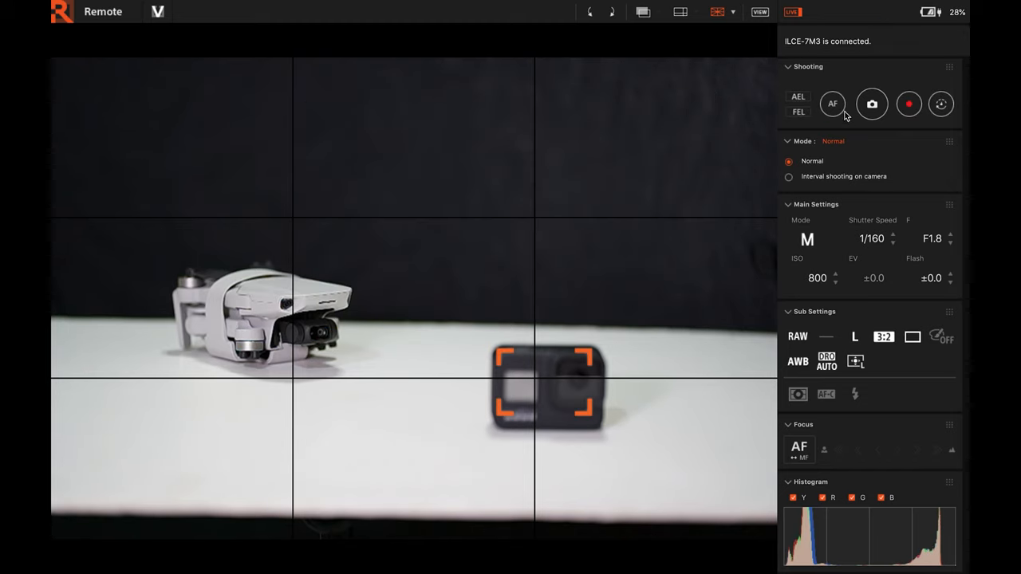
click(832, 104)
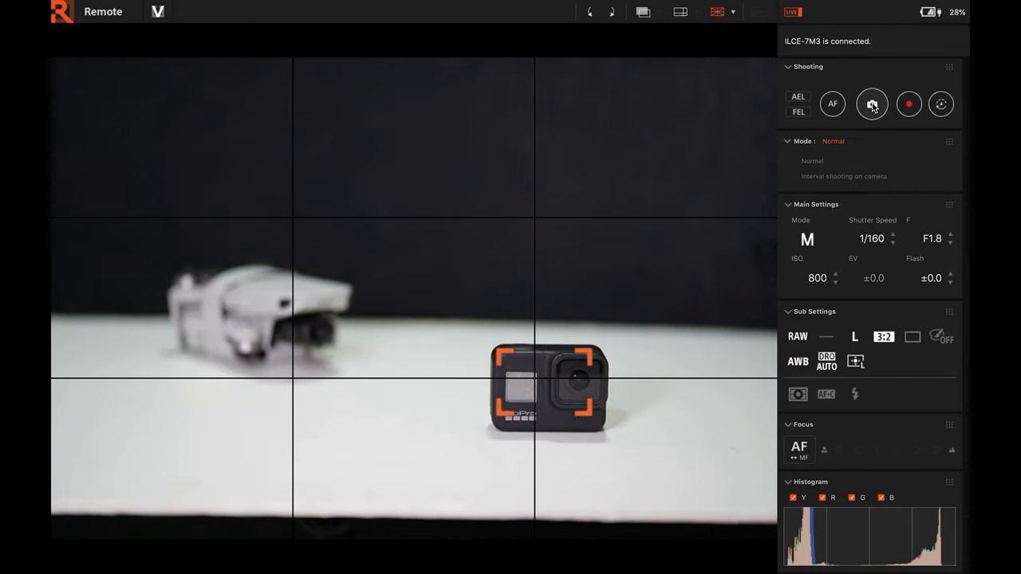
click(871, 104)
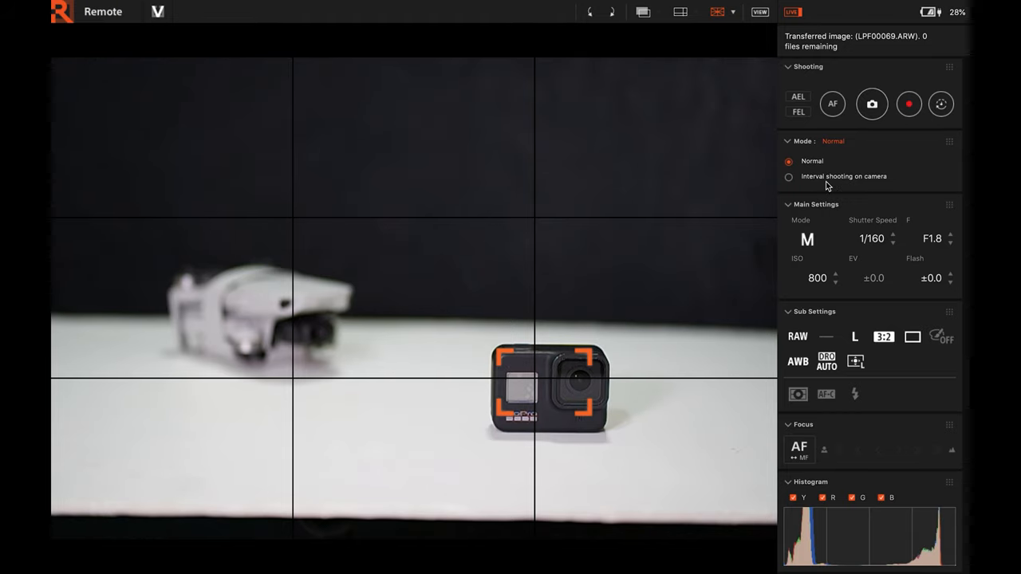
mouse_move(807, 246)
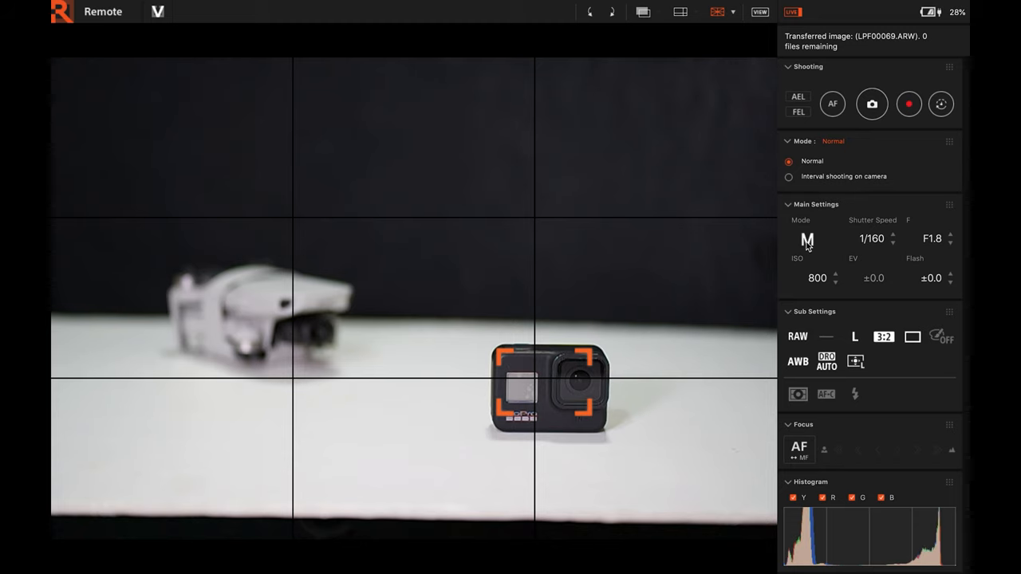
mouse_move(809, 242)
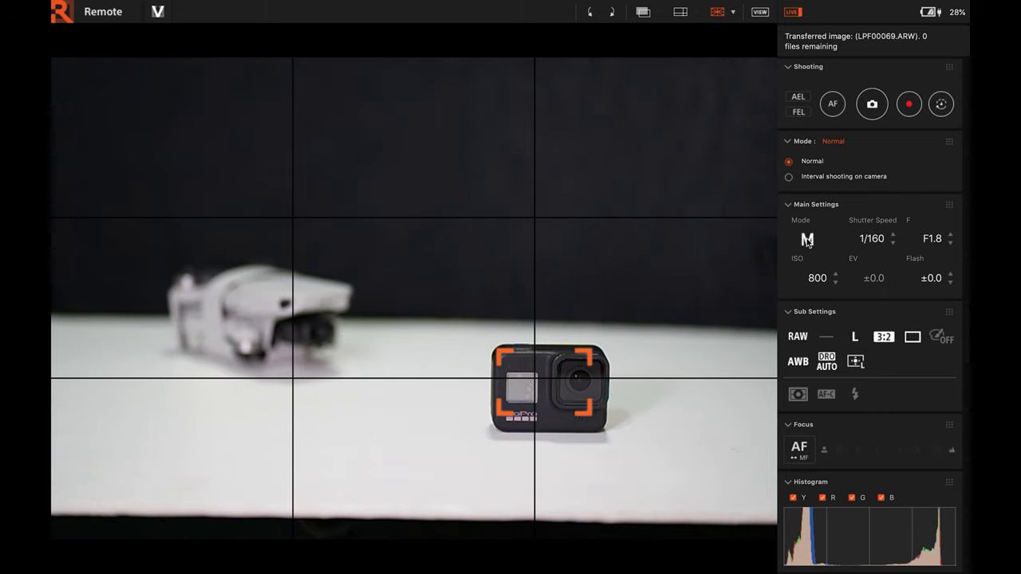
Step: Check shutter speed, stop the aperture down to F2.2 and return it to F1.8
click(871, 239)
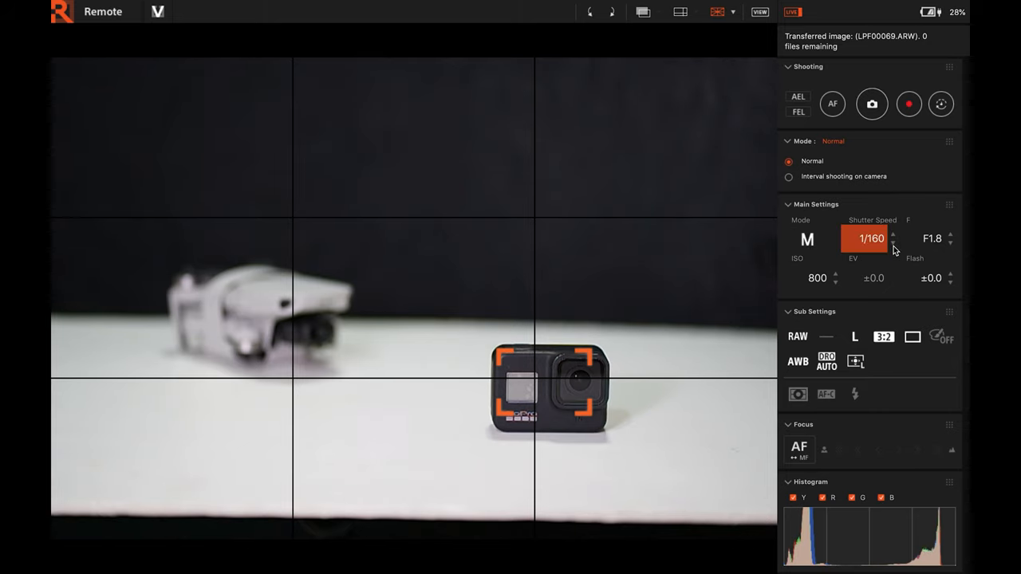
click(951, 235)
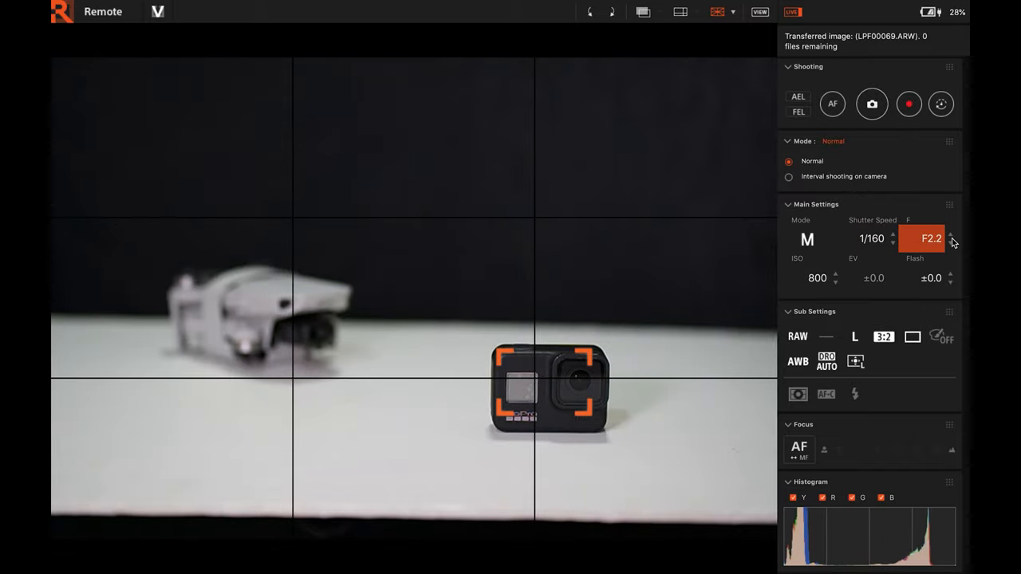
click(951, 243)
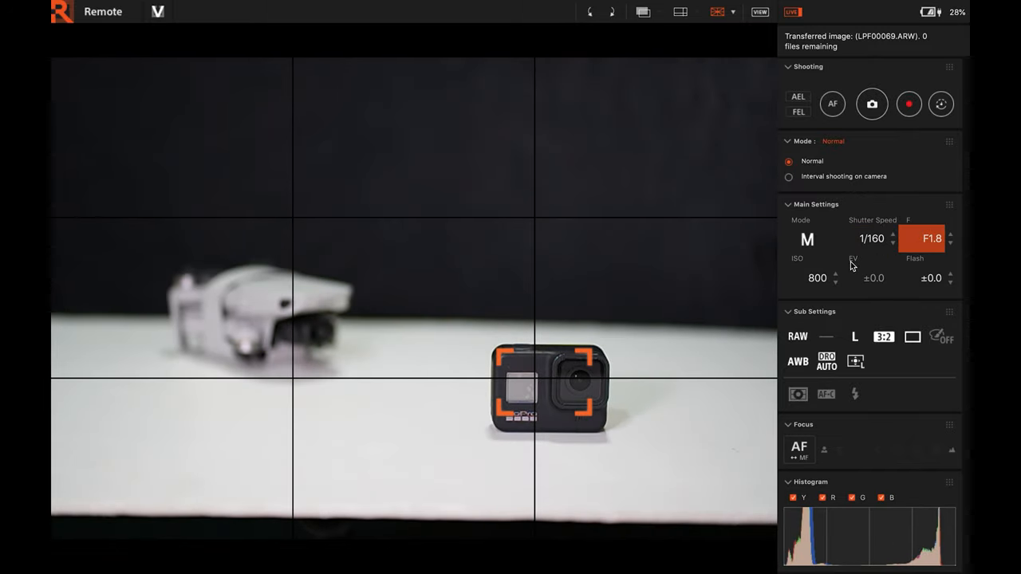
mouse_move(882, 293)
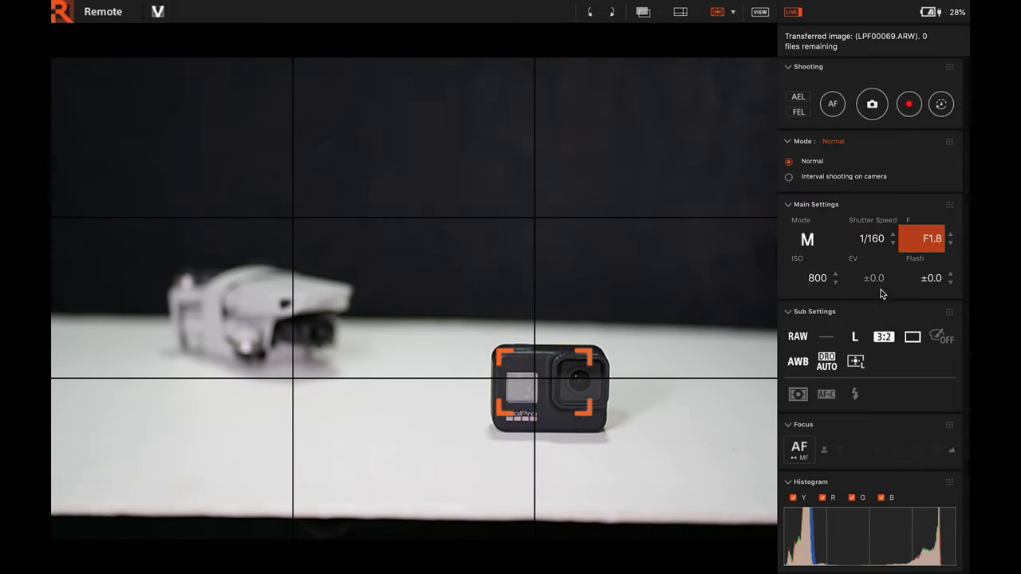
click(797, 335)
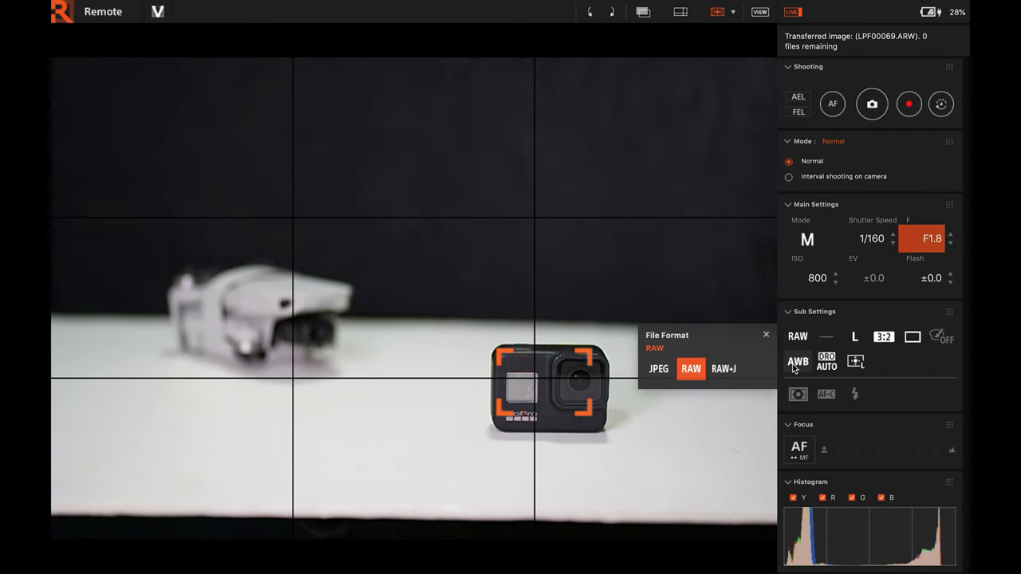
Step: Keep white balance on auto and switch the focus area through Wide to Zone
click(797, 361)
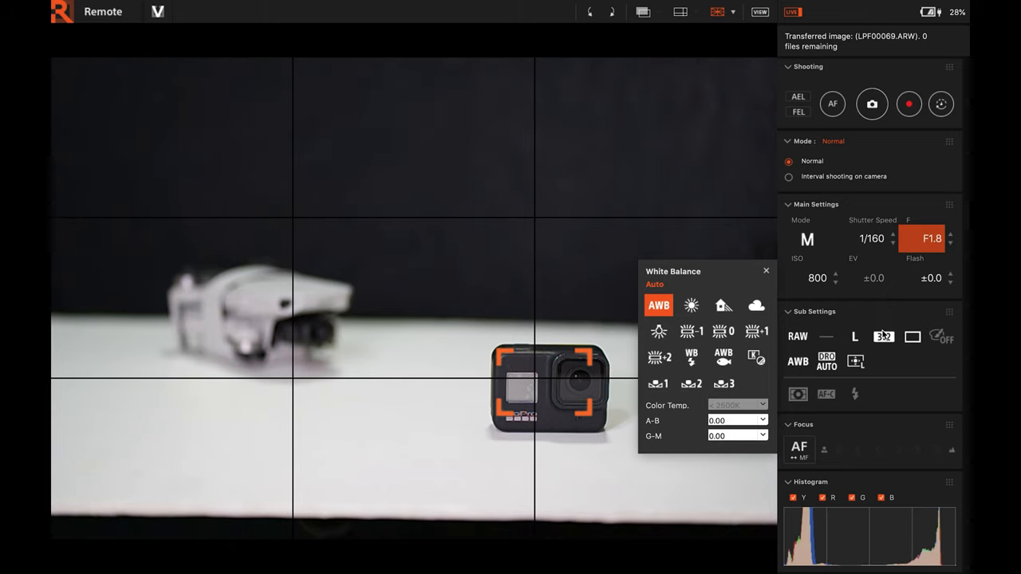
click(766, 271)
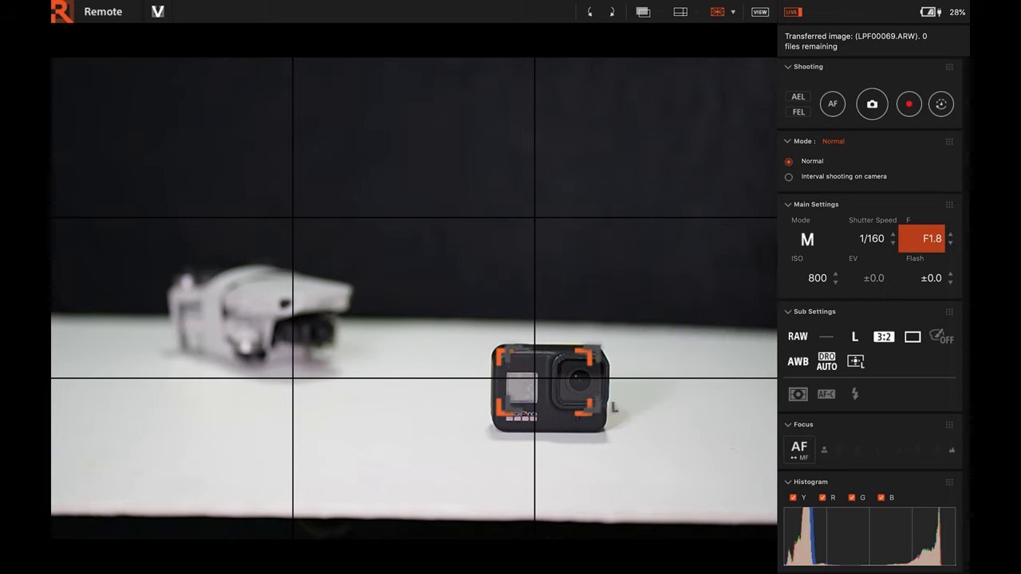
click(855, 360)
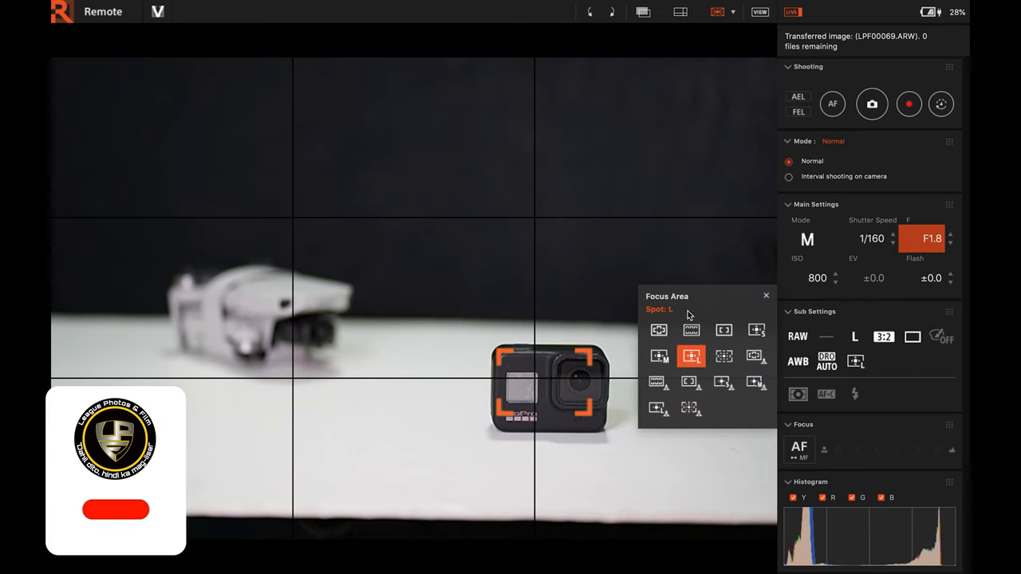
click(659, 329)
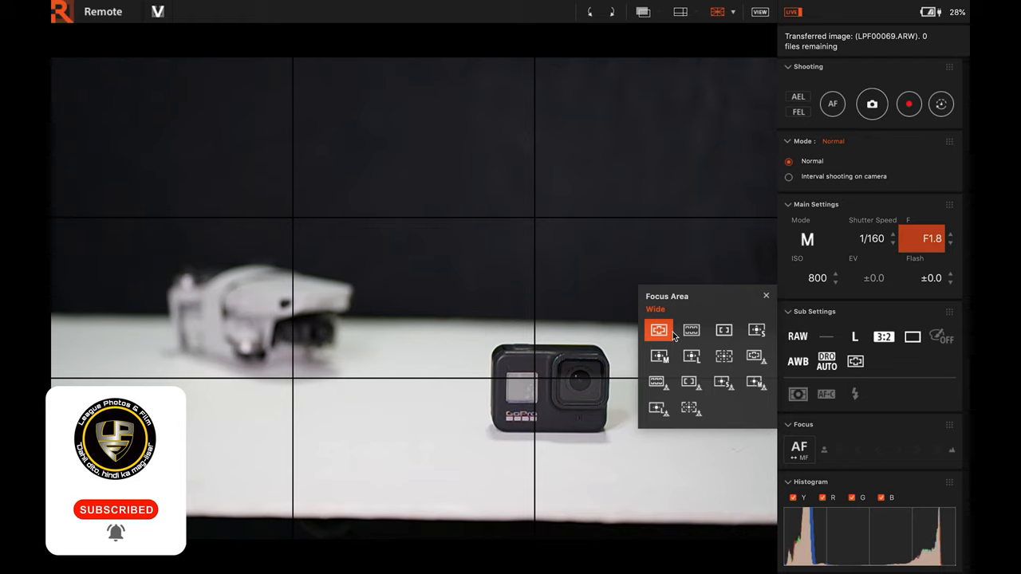
click(691, 330)
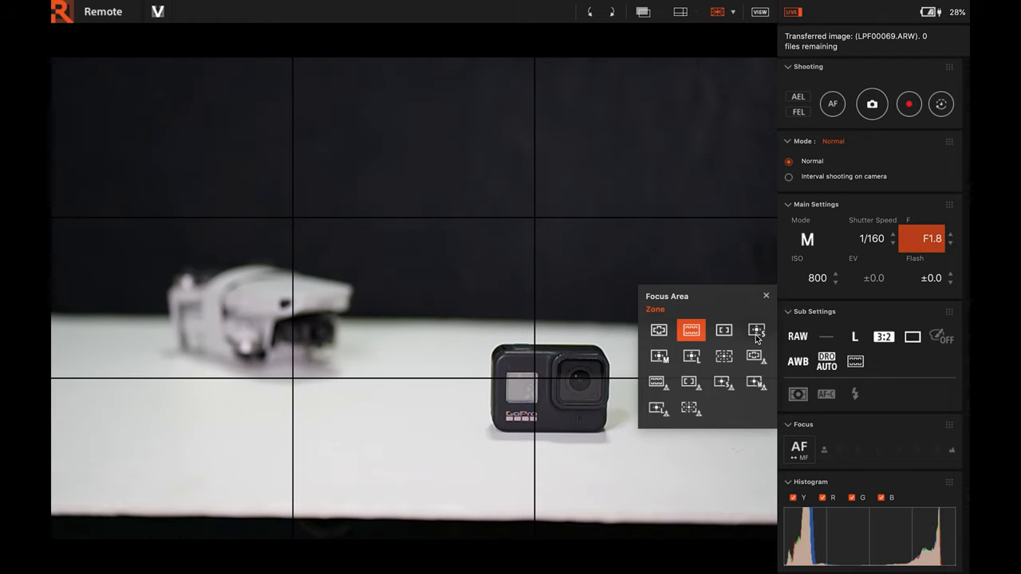
mouse_move(757, 330)
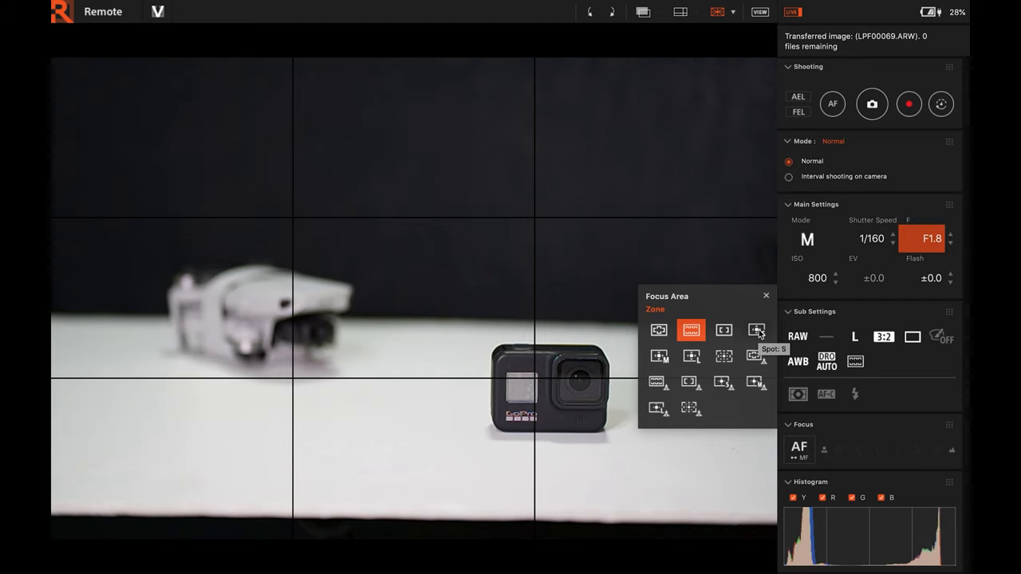
mouse_move(693, 357)
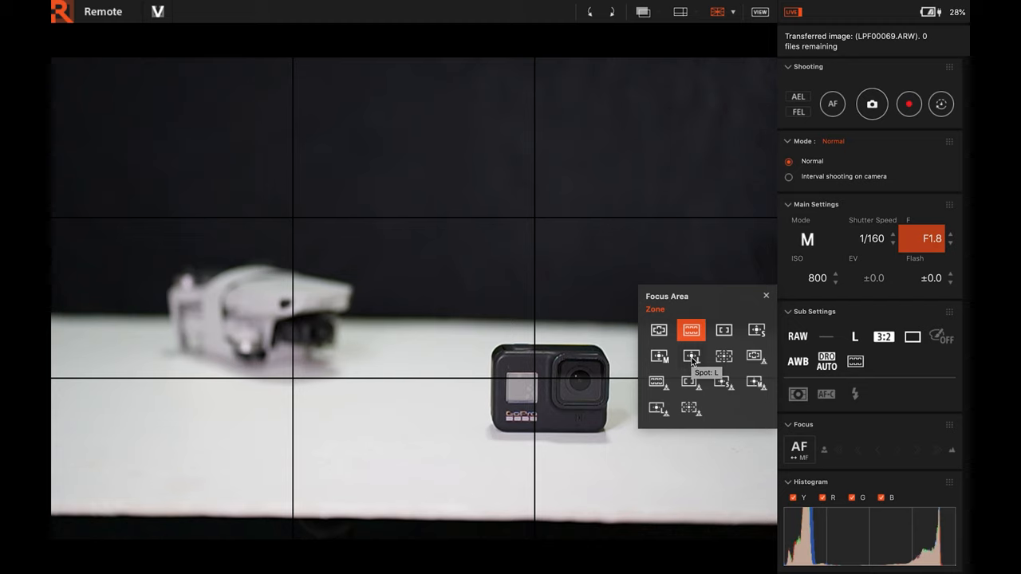
click(690, 355)
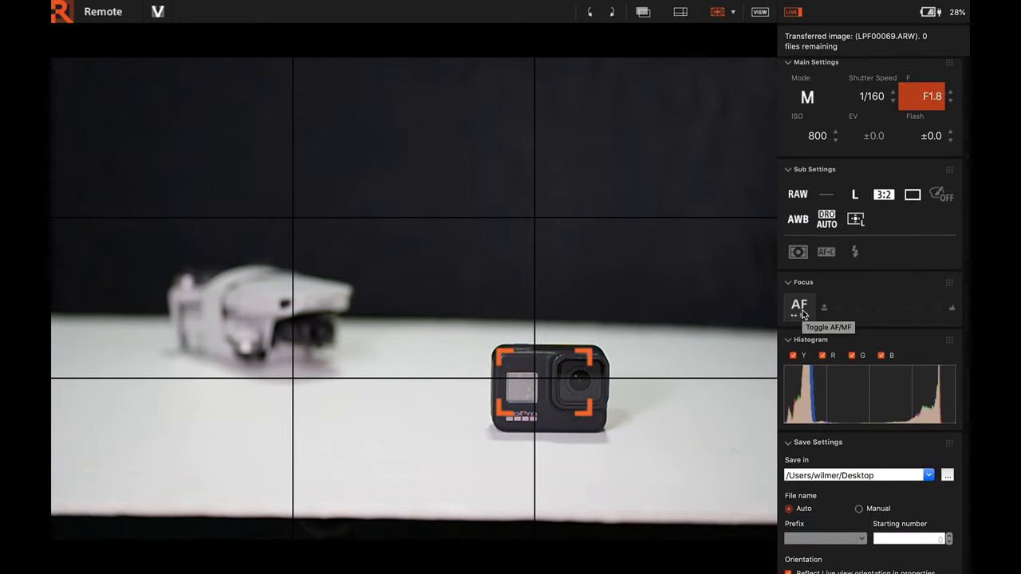
Step: Switch to manual focus and step focus far and near to sharpen the drone
click(799, 306)
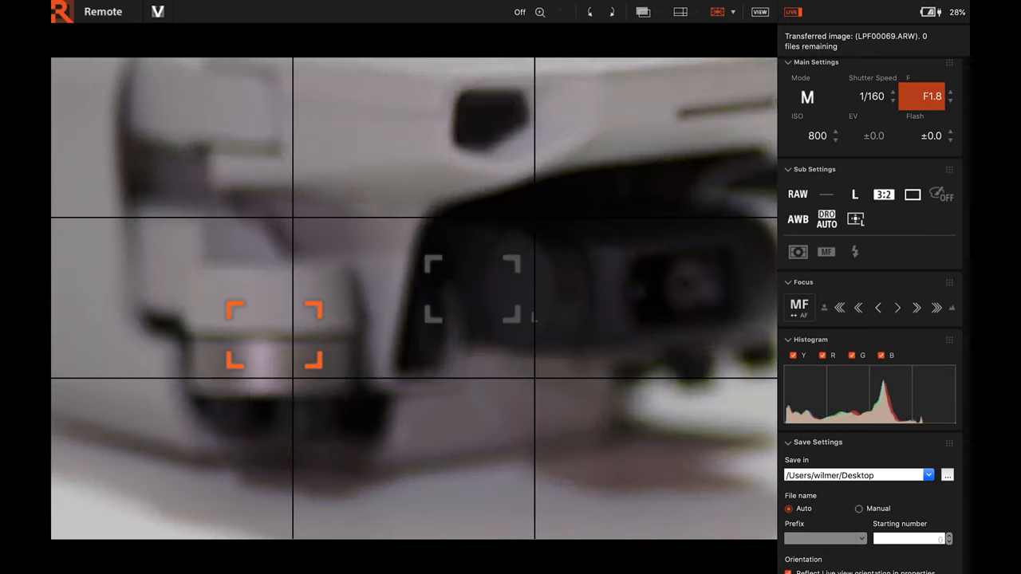
click(540, 11)
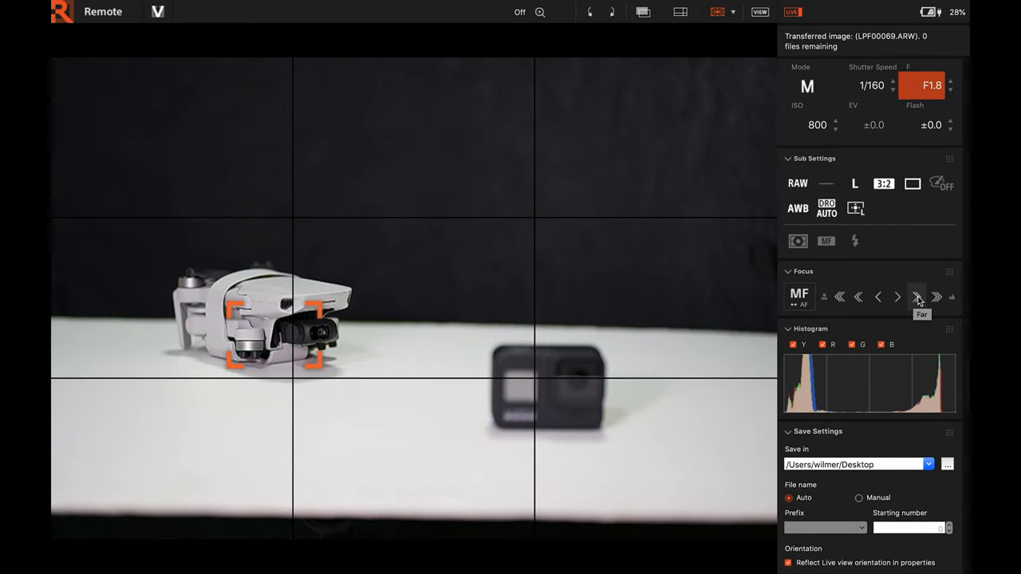
mouse_move(858, 297)
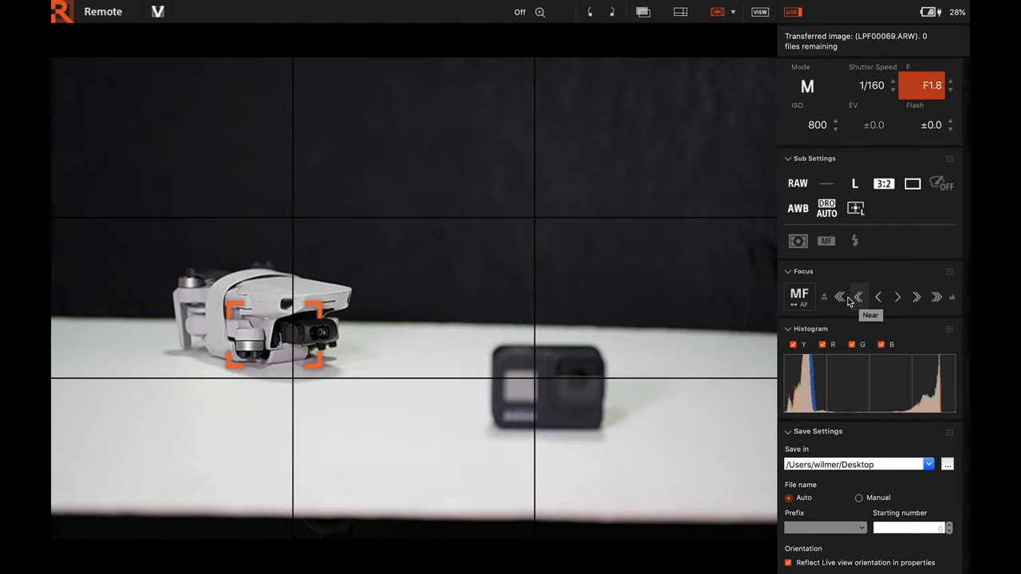
click(839, 297)
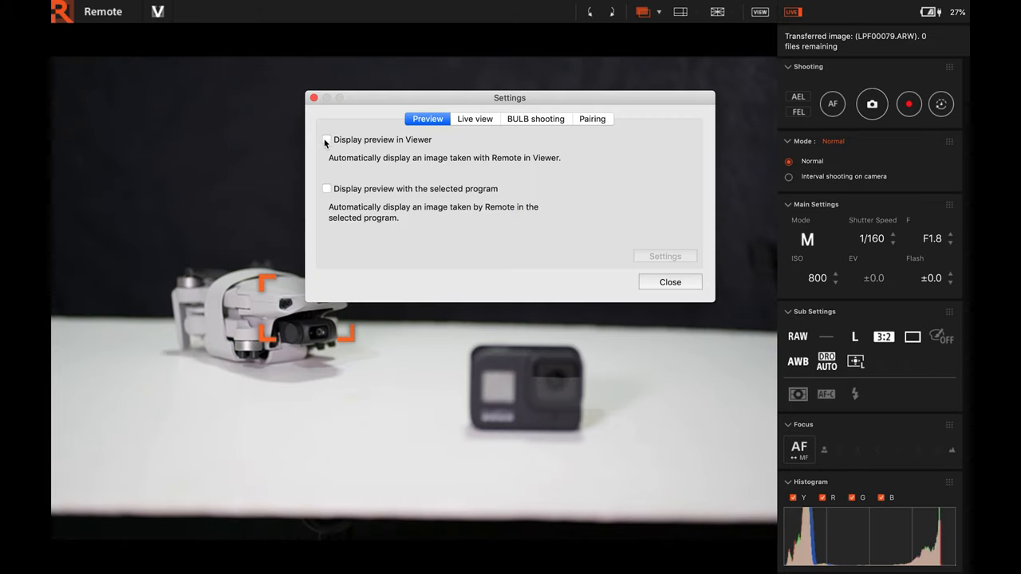
Step: Turn on Display preview in Viewer on the Preview tab and close Settings
click(325, 139)
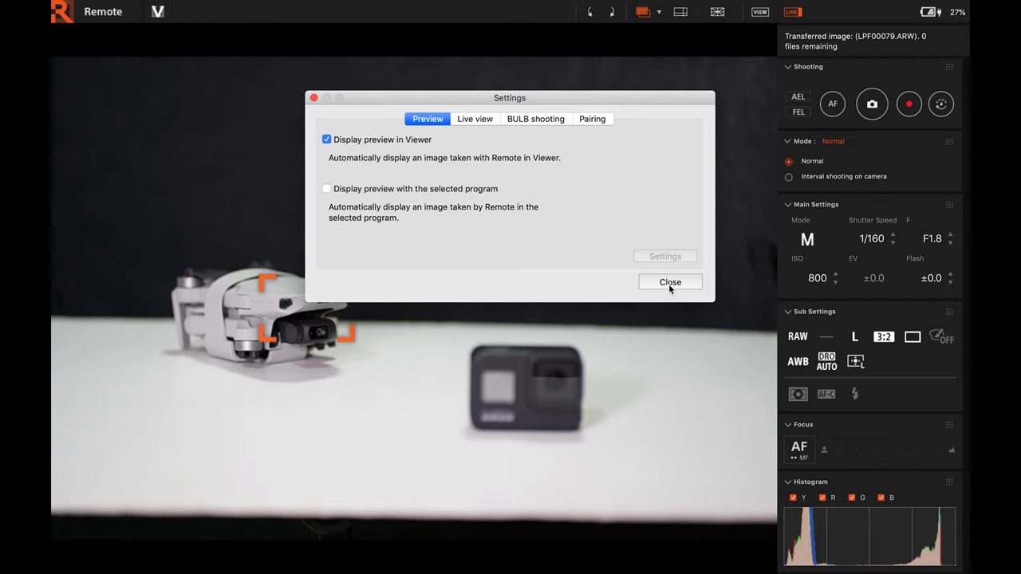
click(670, 281)
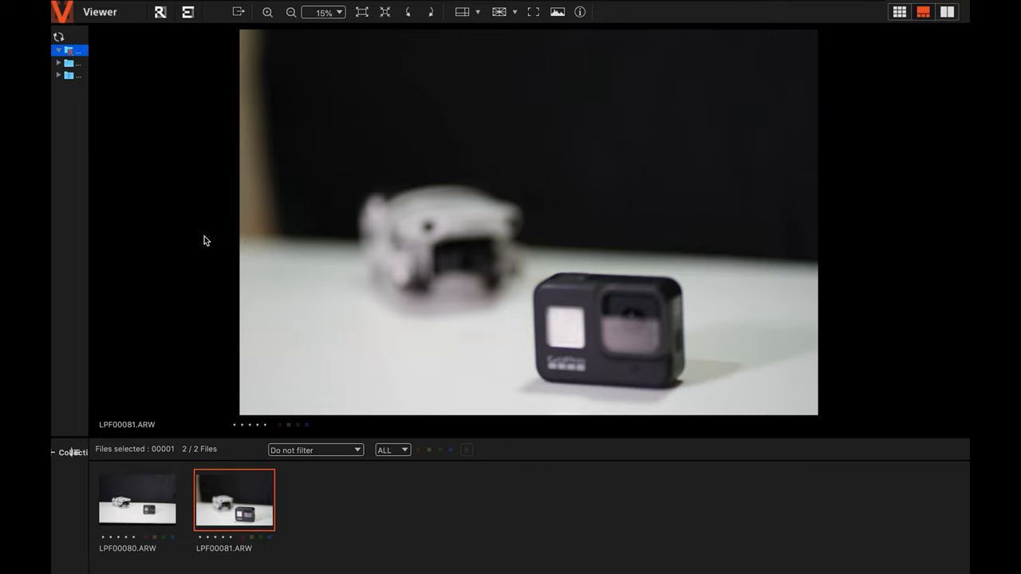
Step: Select the newly transferred ARW shots in the filmstrip to display them
click(330, 501)
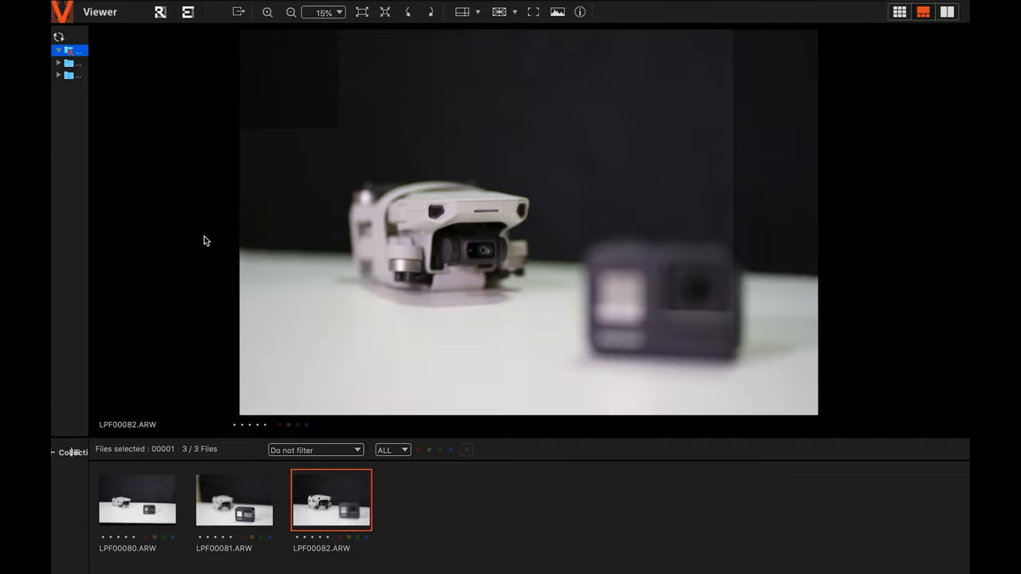
click(427, 501)
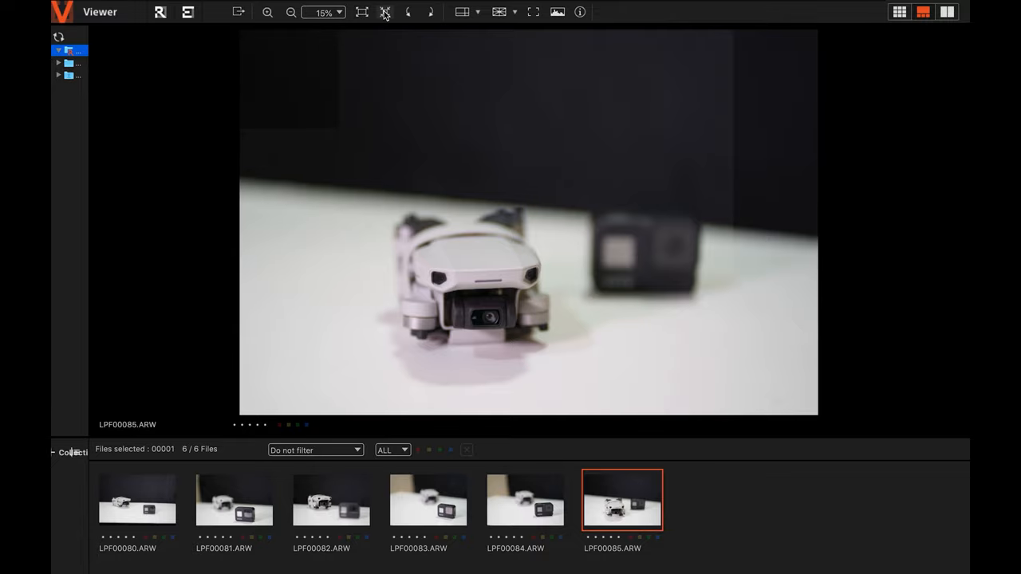
mouse_move(386, 13)
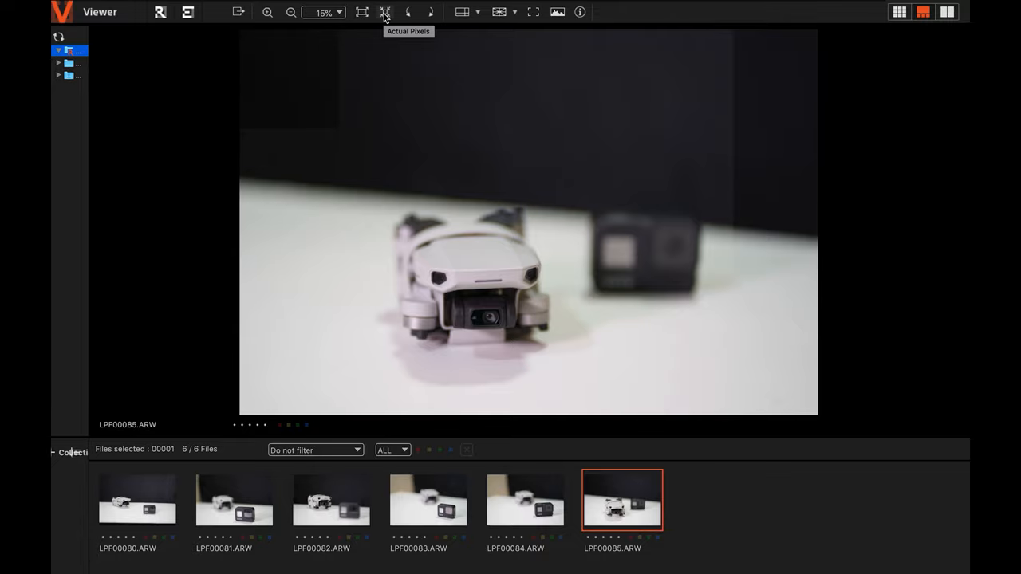
mouse_move(362, 13)
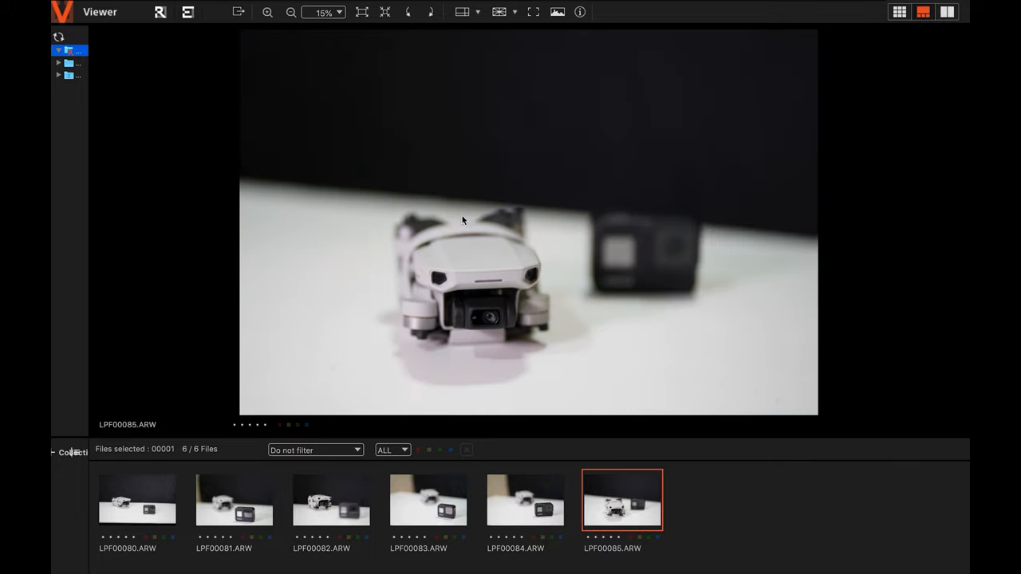
mouse_move(334, 29)
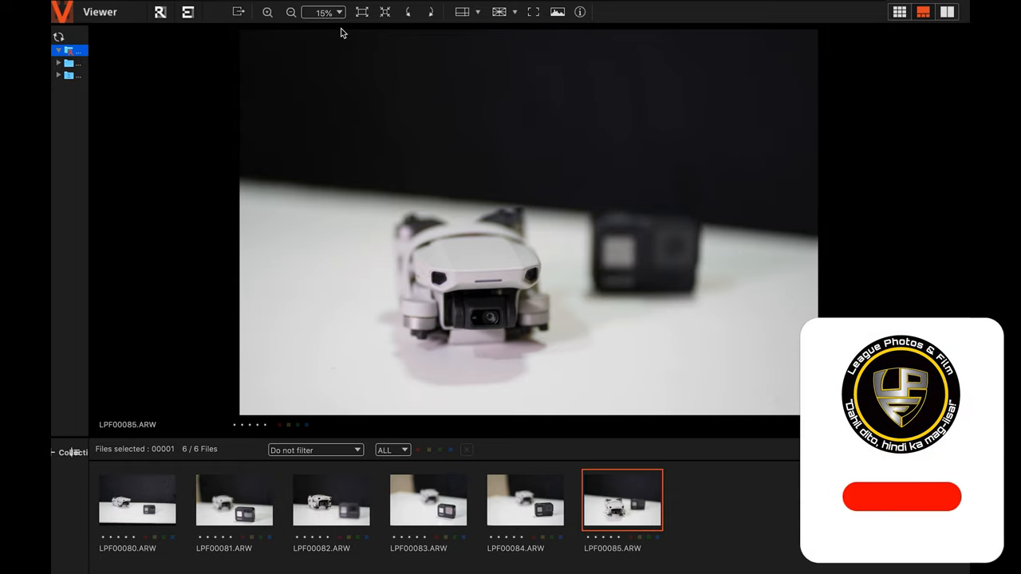
click(901, 497)
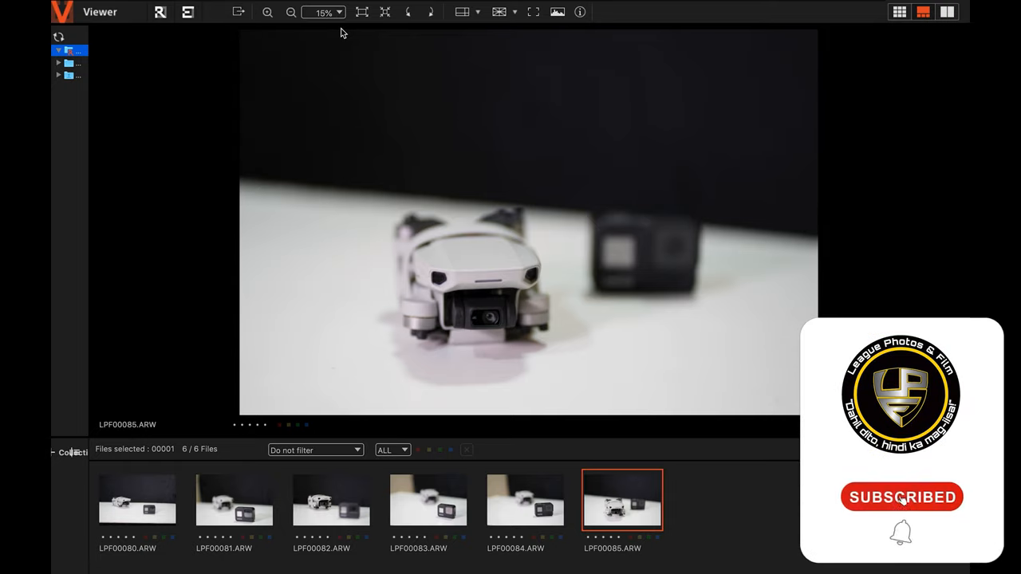